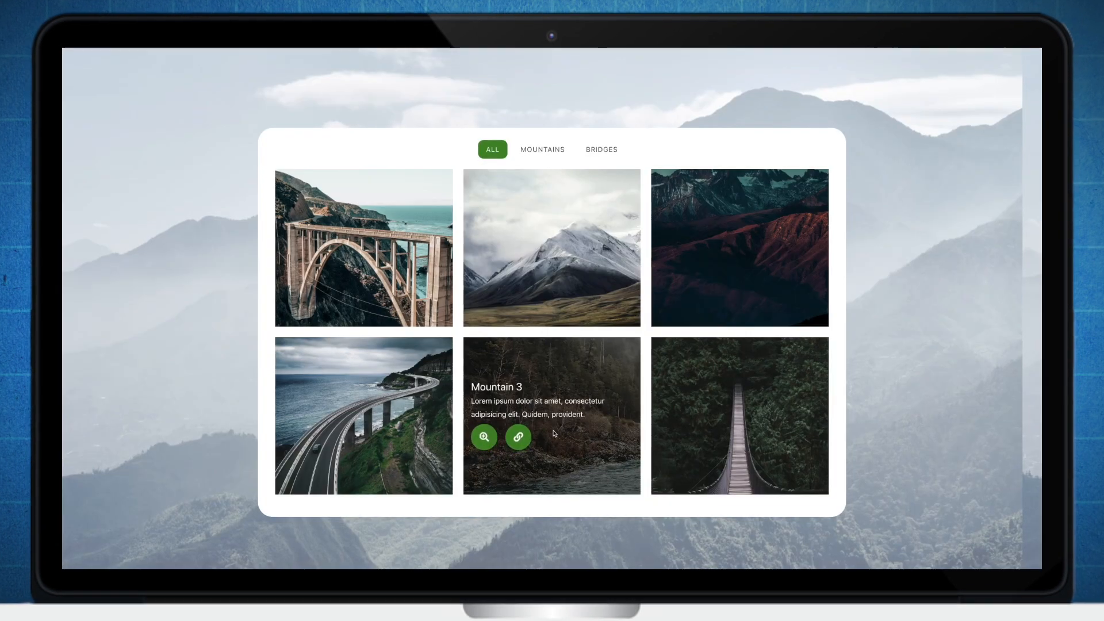
mouse_move(362, 292)
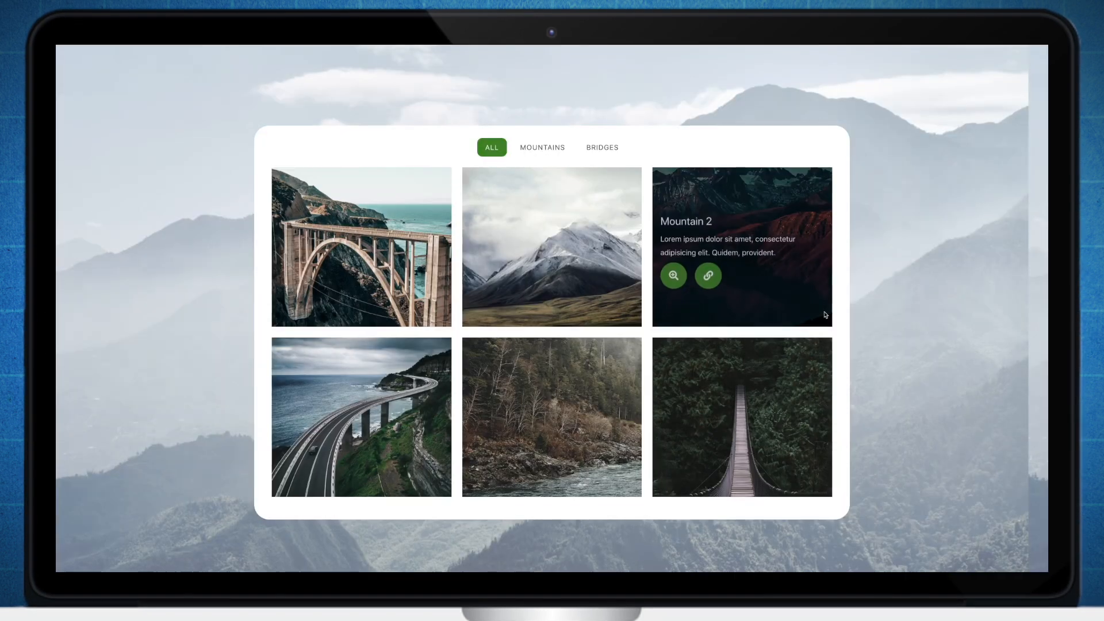
Step: Show only MOUNTAINS photos on the demo gallery, then head to the WordPress dashboard
left_click(541, 147)
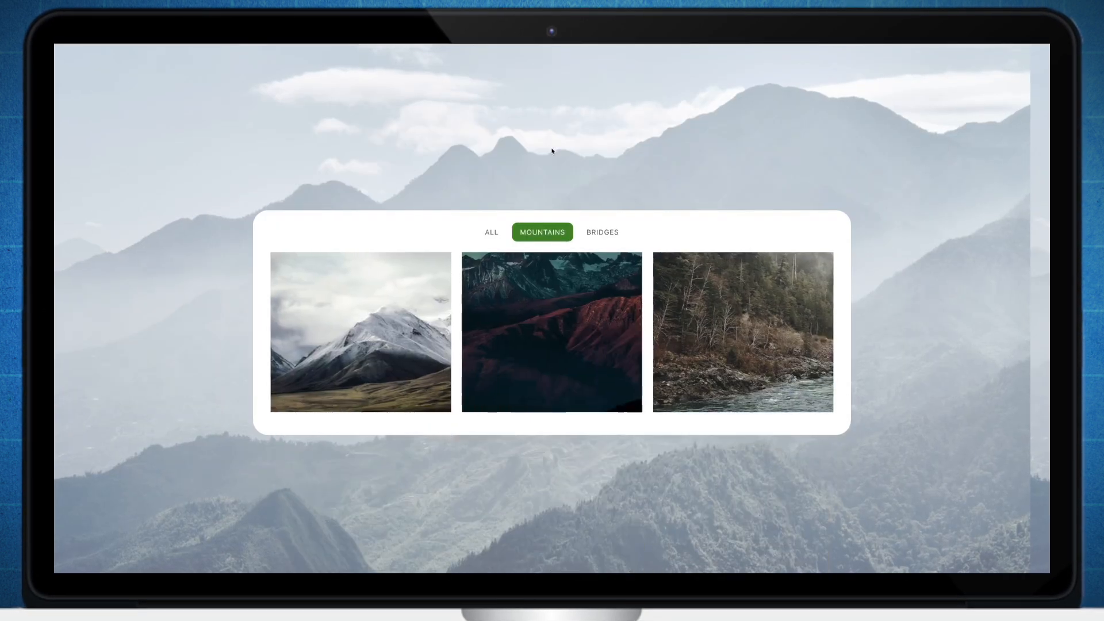
left_click(601, 231)
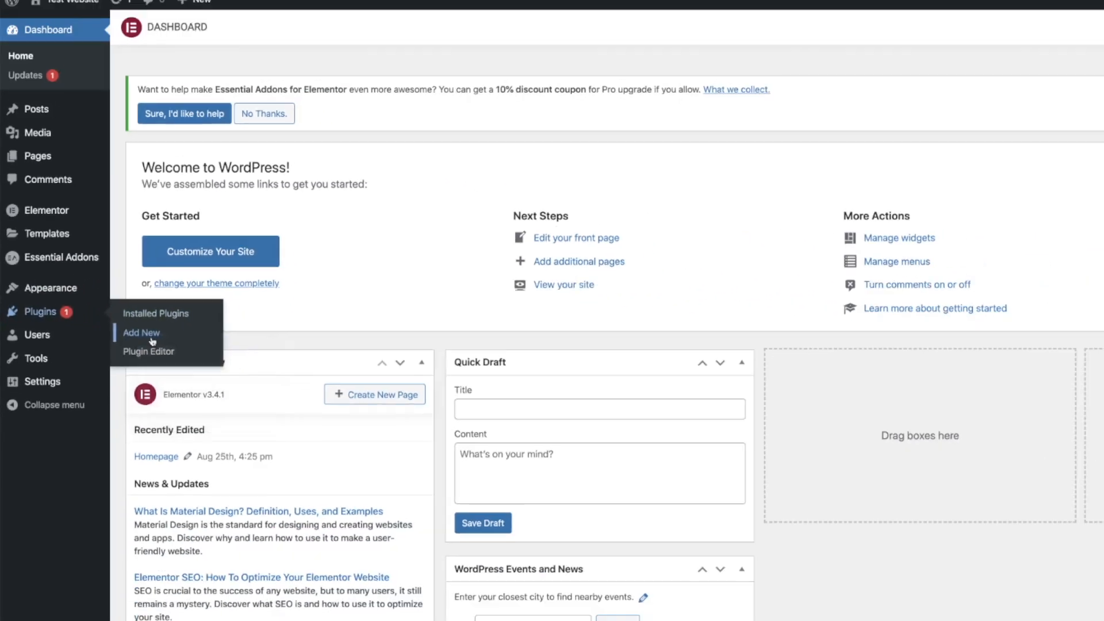
Step: Search 'essential addons', install Essential Addons for Elementor and activate it
left_click(142, 332)
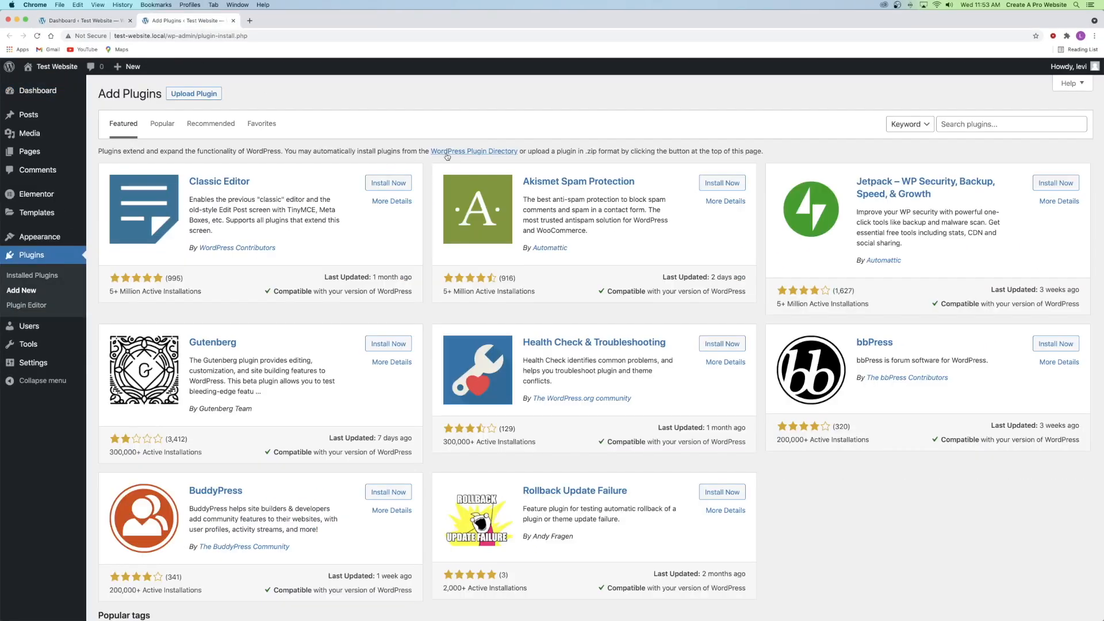
type("esse")
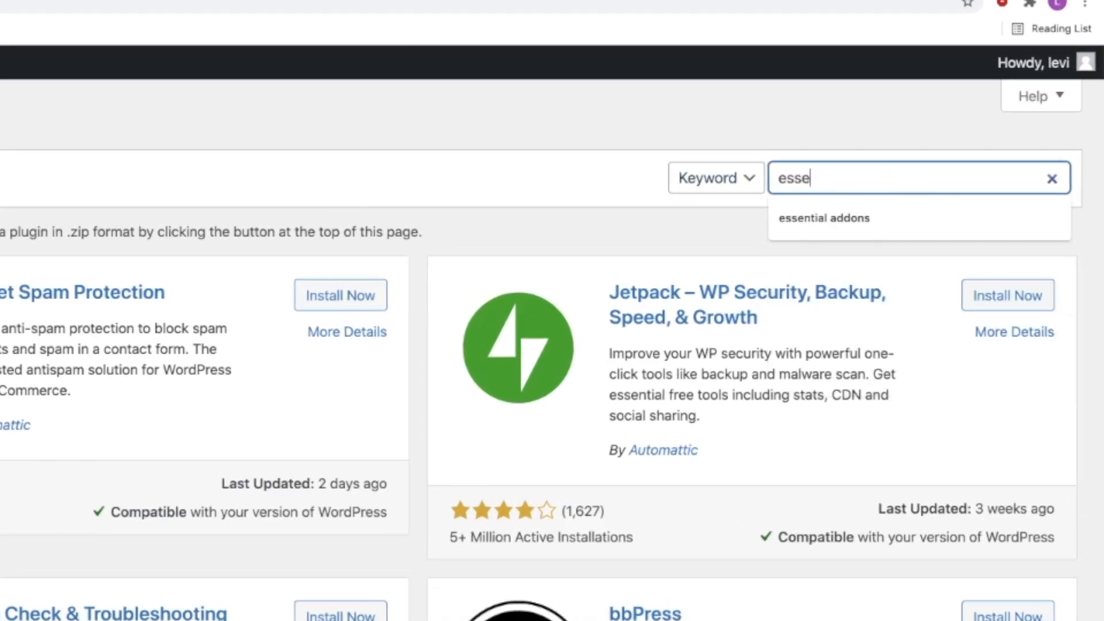
left_click(823, 217)
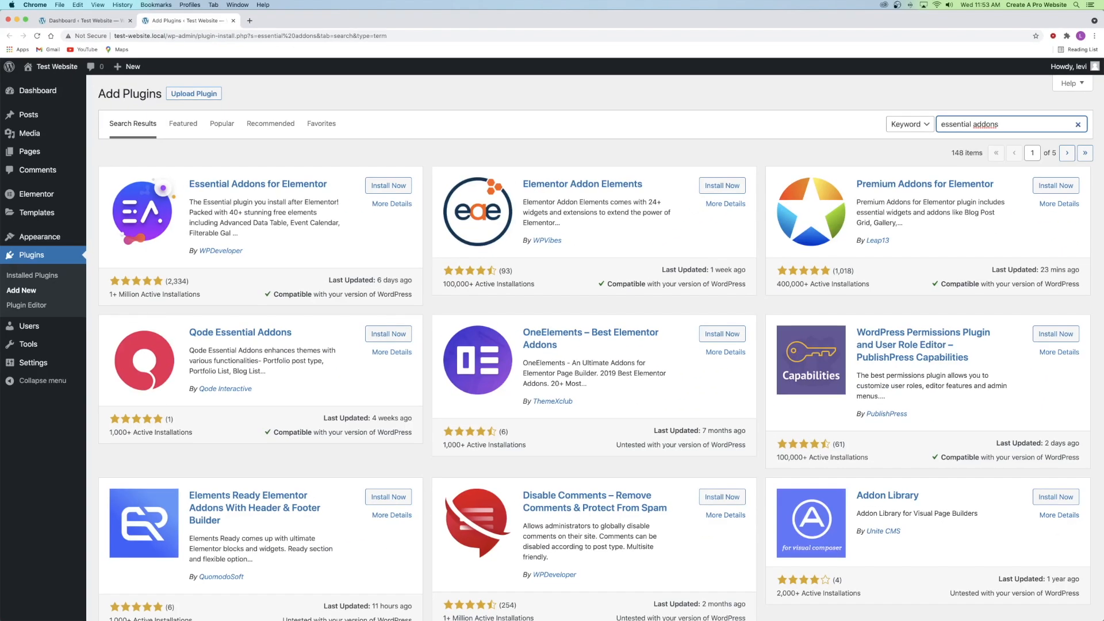
mouse_move(237, 275)
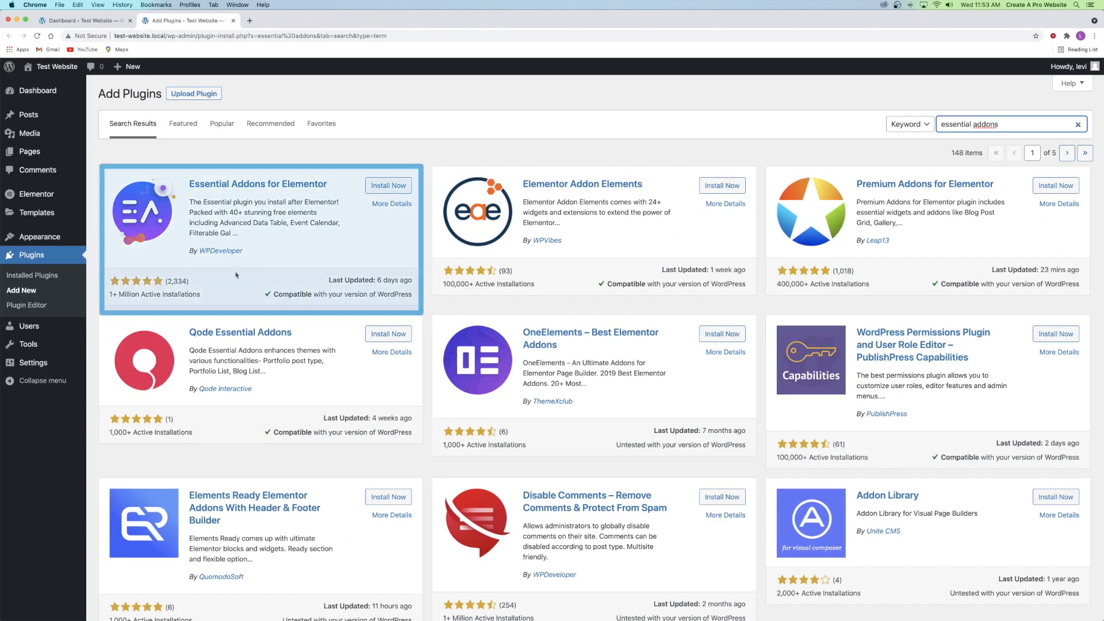
mouse_move(385, 238)
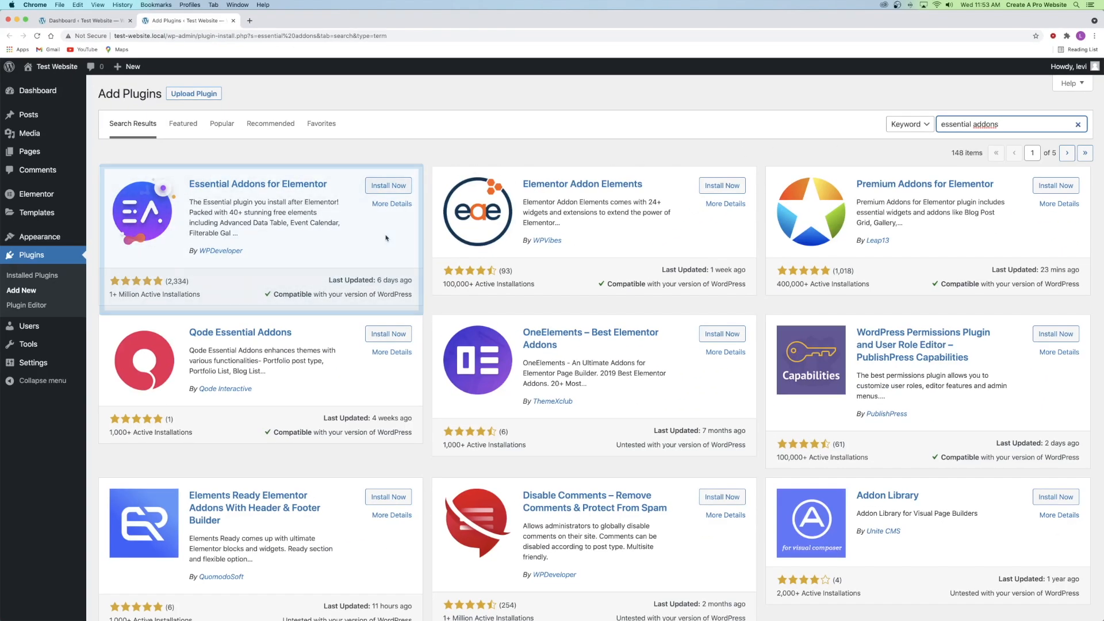
left_click(388, 185)
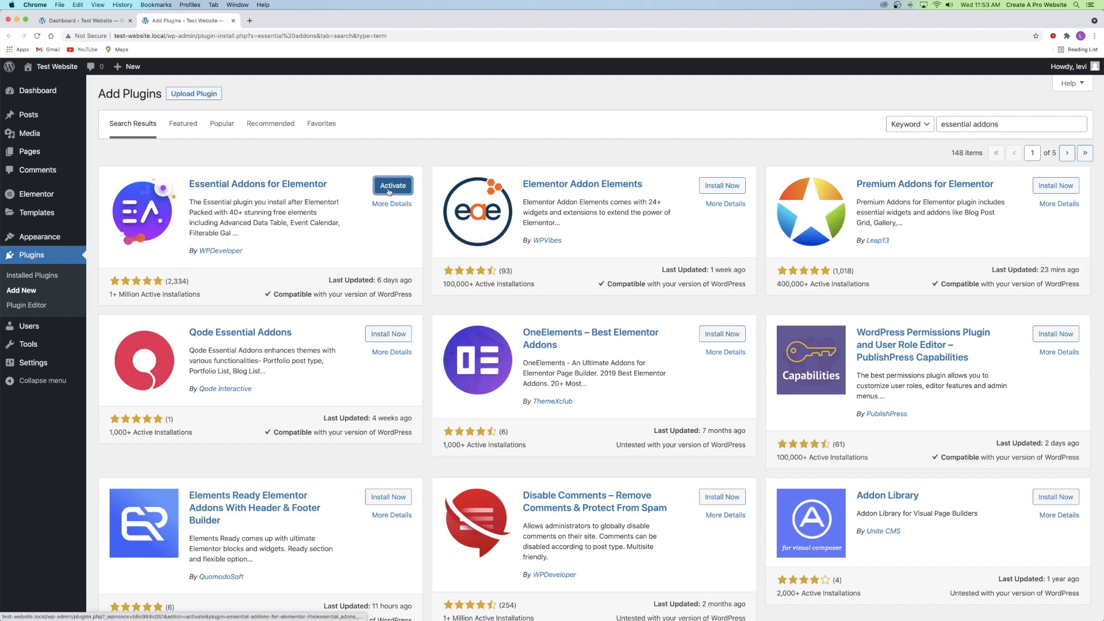
left_click(392, 185)
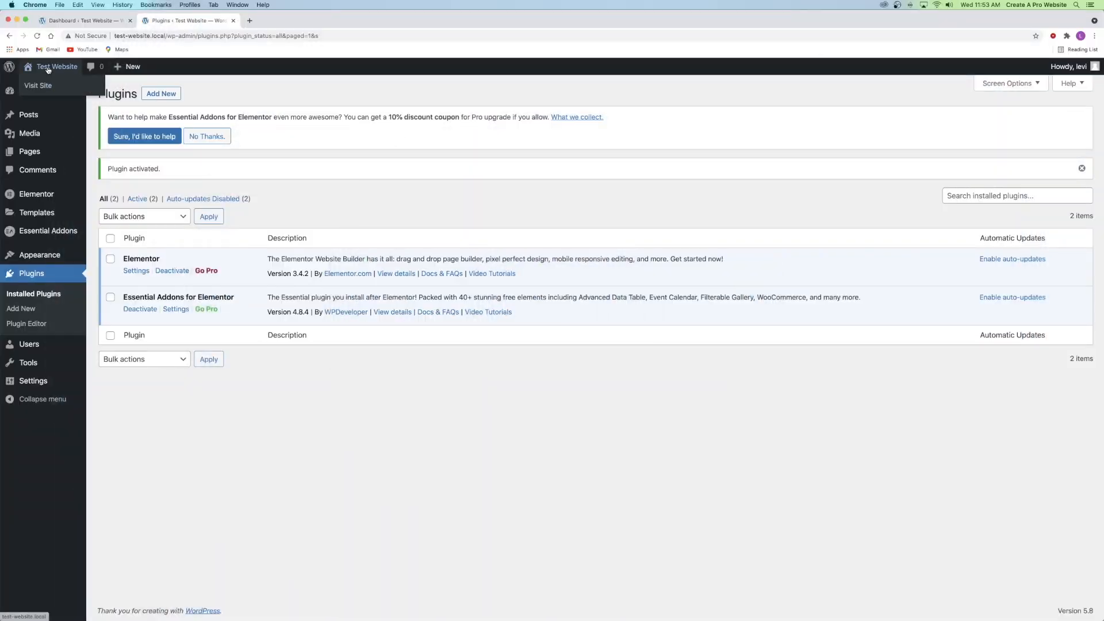
Step: Open the live homepage in the Elementor editor and search widgets for 'filter'
left_click(37, 85)
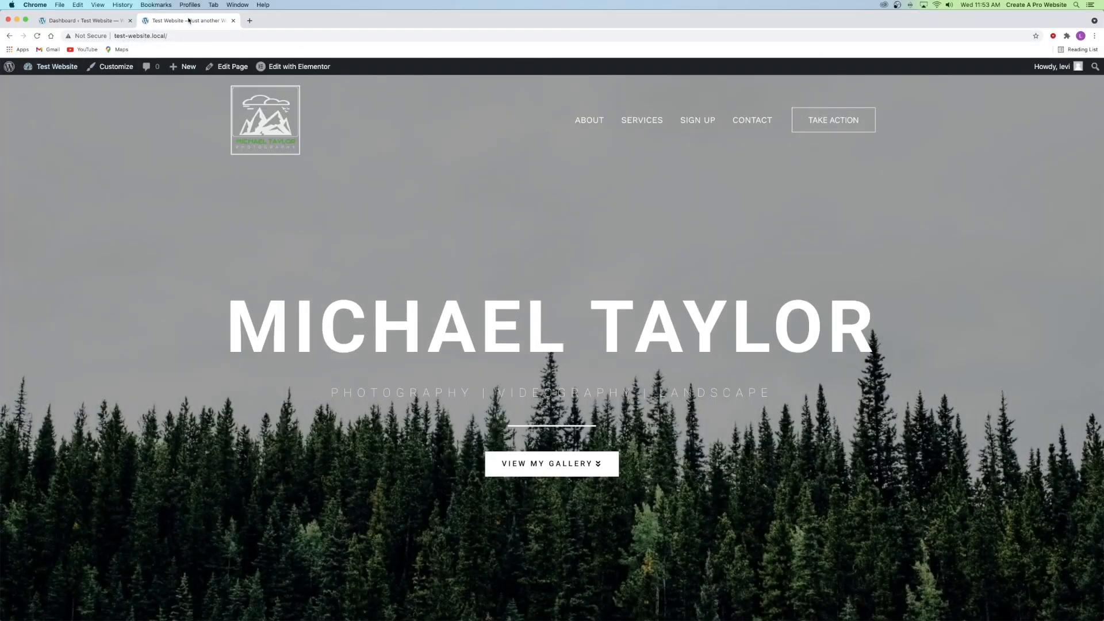
left_click(299, 67)
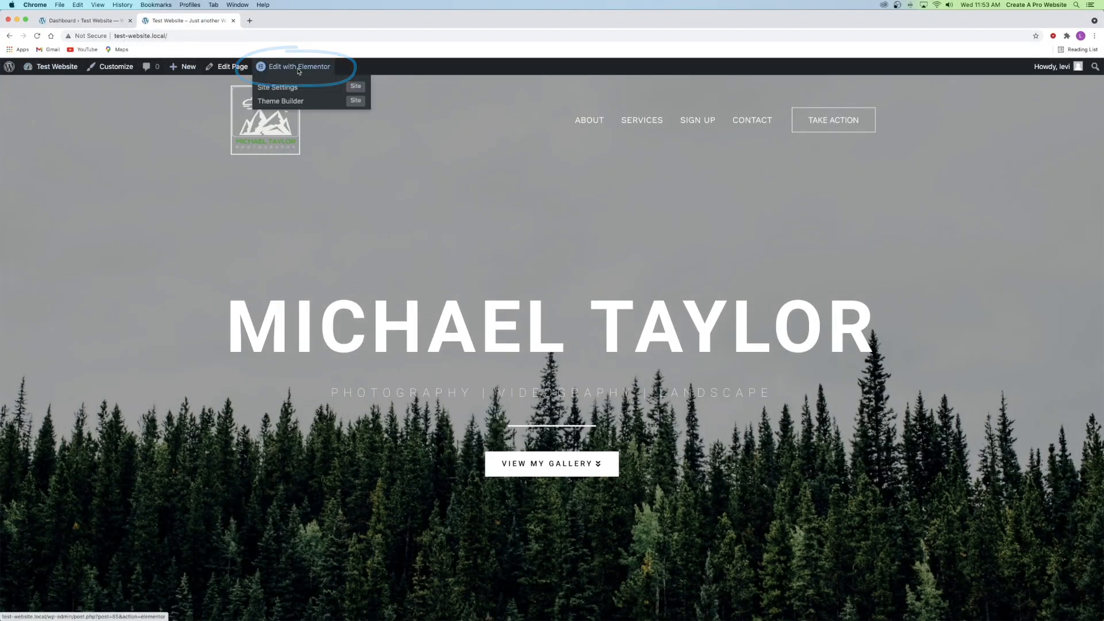
left_click(299, 66)
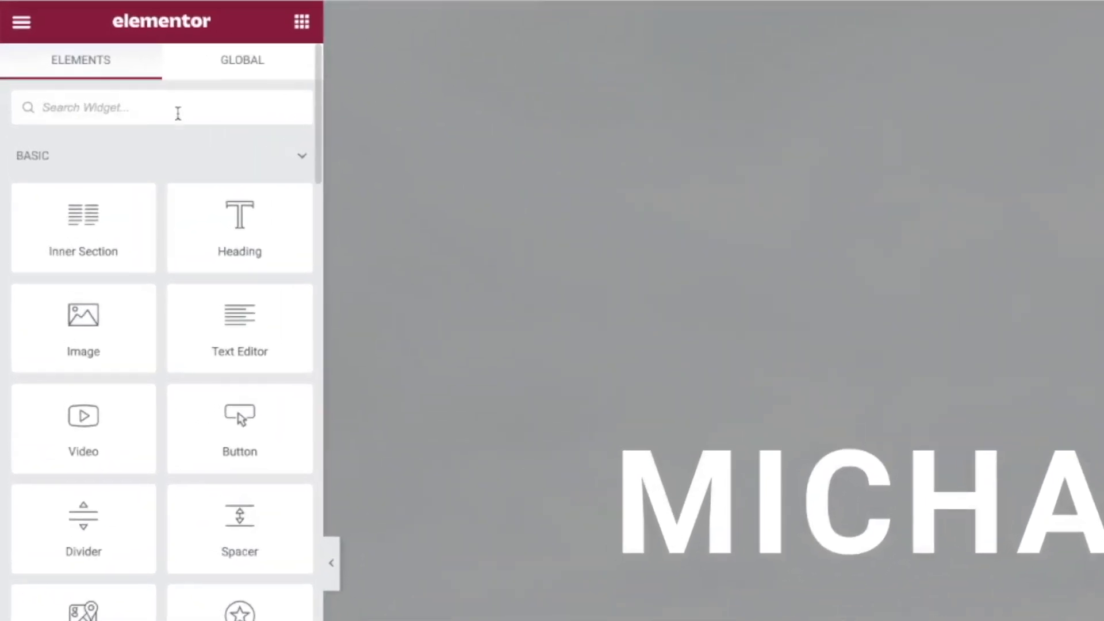
type("filter")
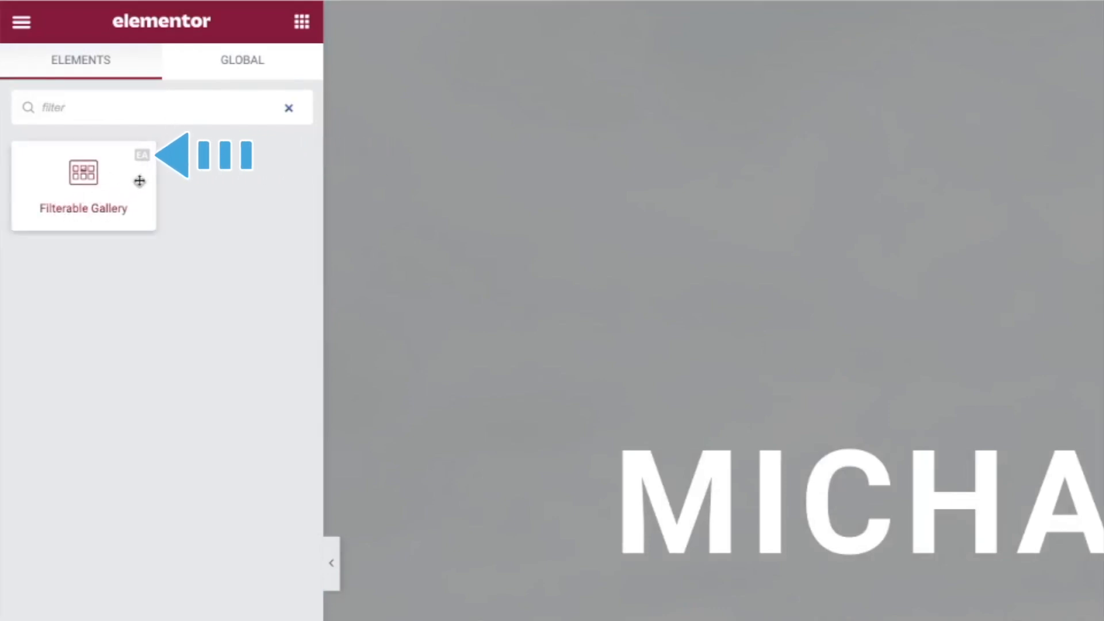
mouse_move(142, 173)
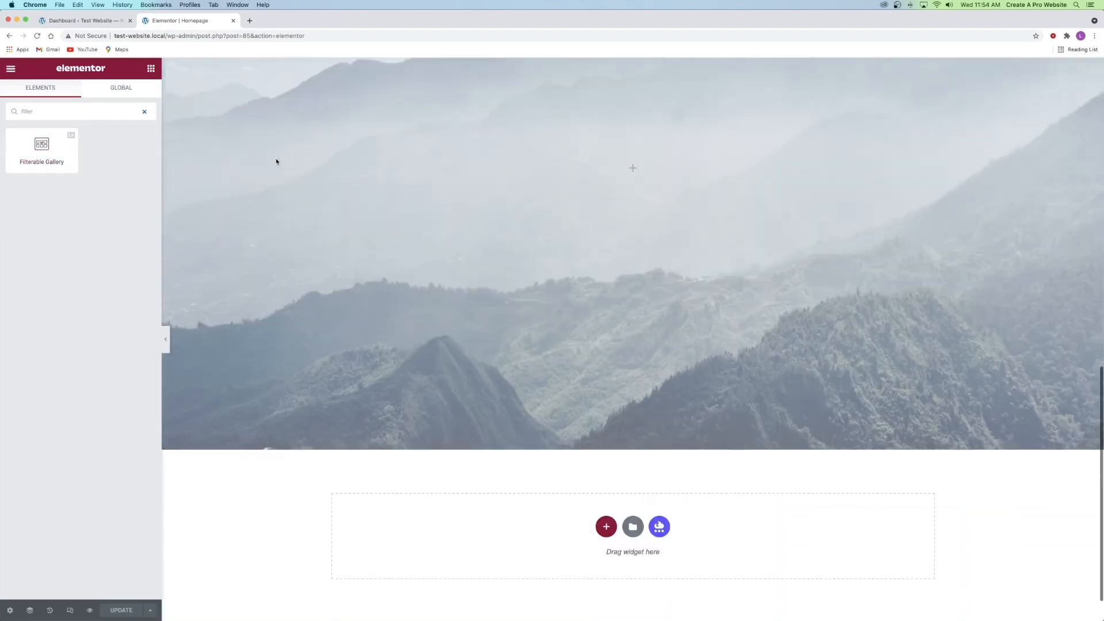
Step: Drop the Filterable Gallery widget into the empty section below the mountain banner
scroll("up", 3)
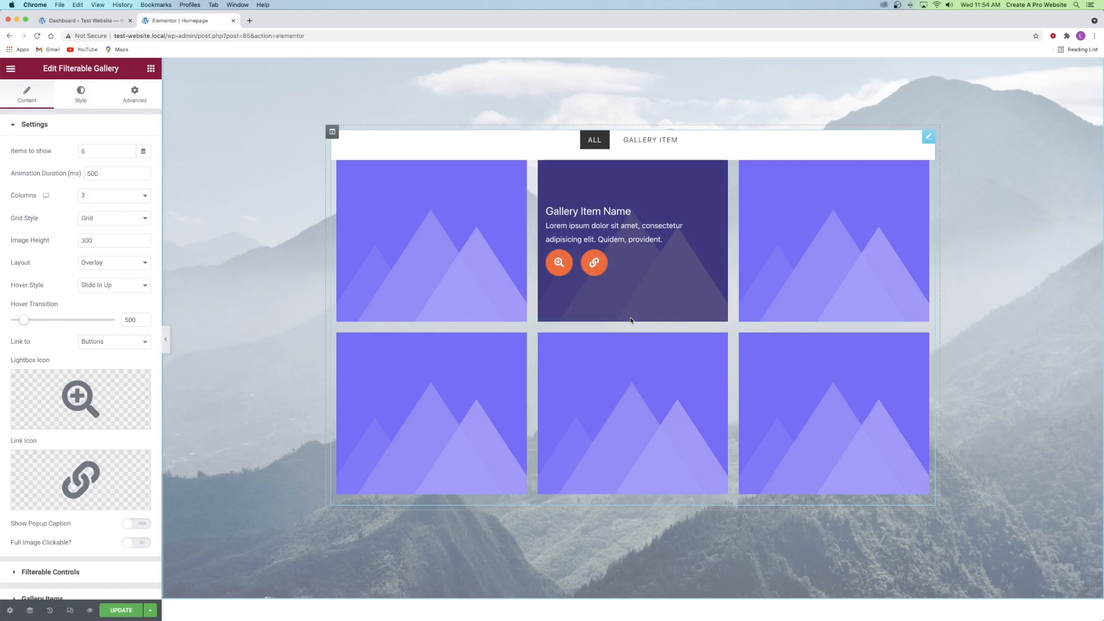
left_click(593, 139)
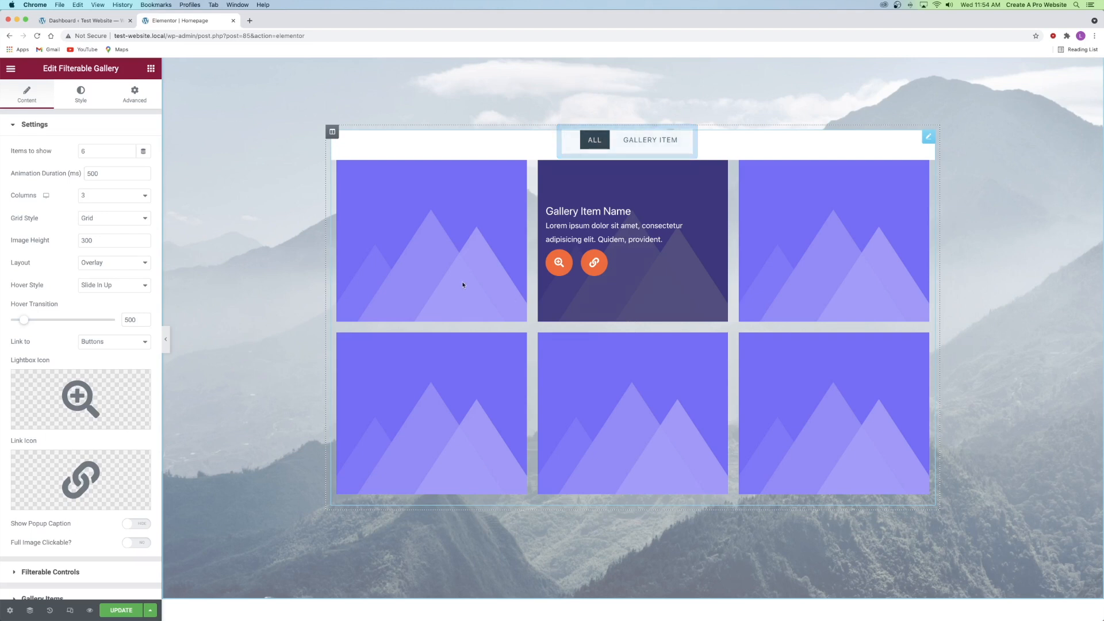
Step: Rename the filter control to Mountains and add a second control named Bridges
left_click(34, 124)
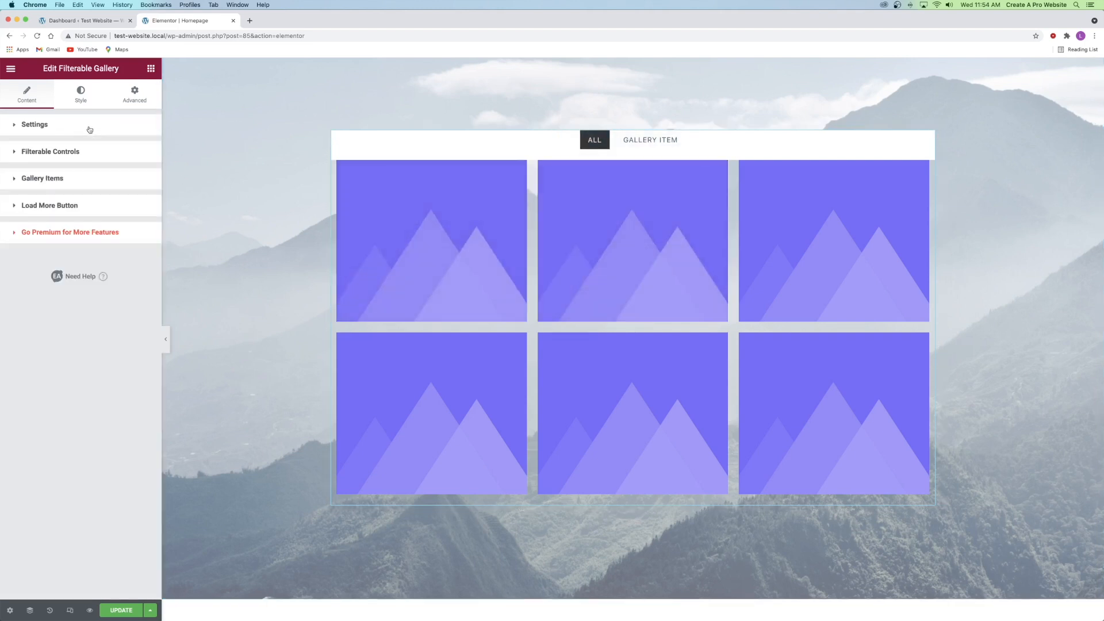
left_click(50, 151)
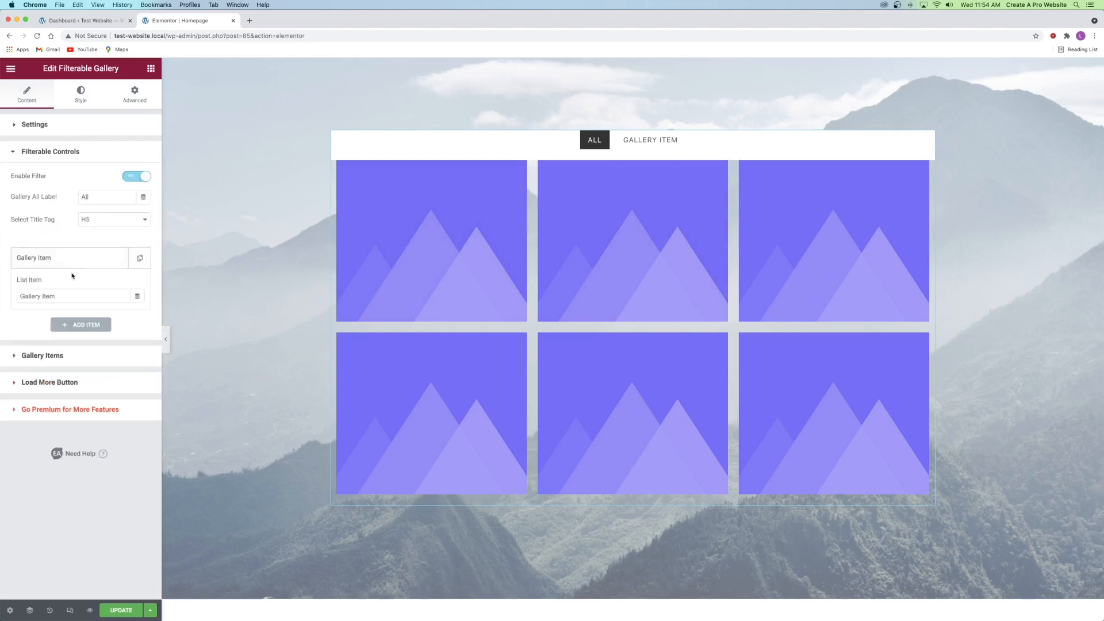
type("Mountains")
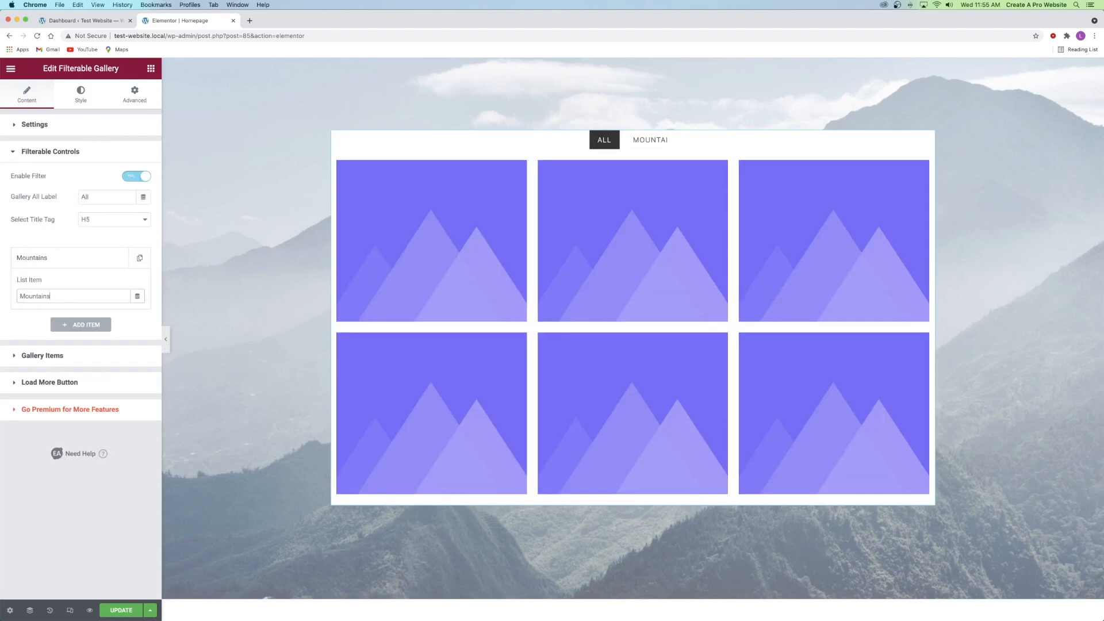
left_click(81, 324)
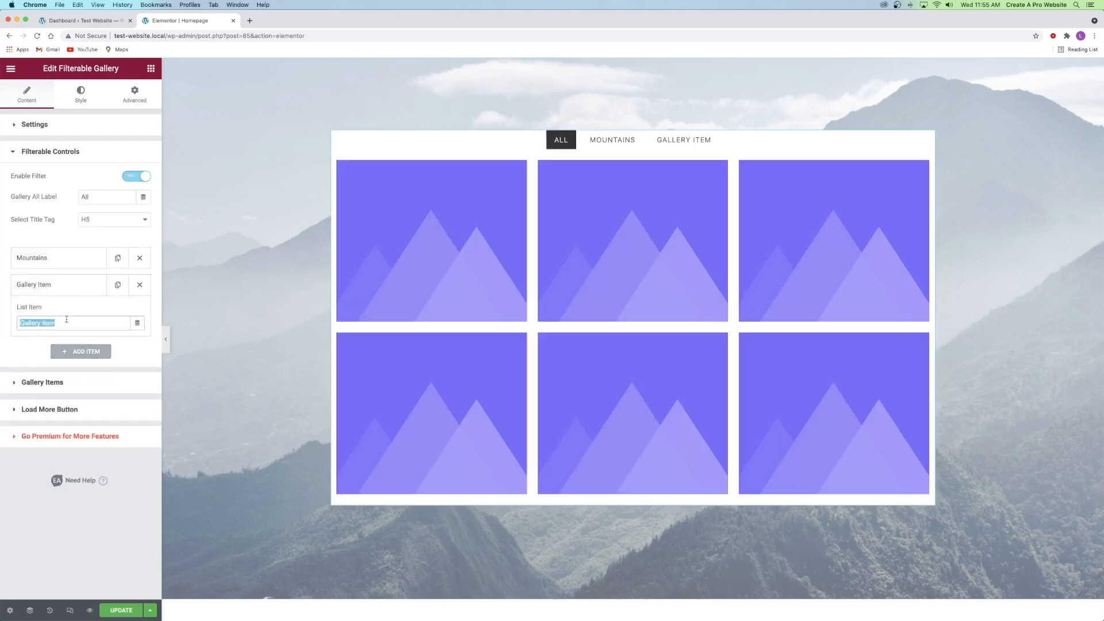
type("Bridges")
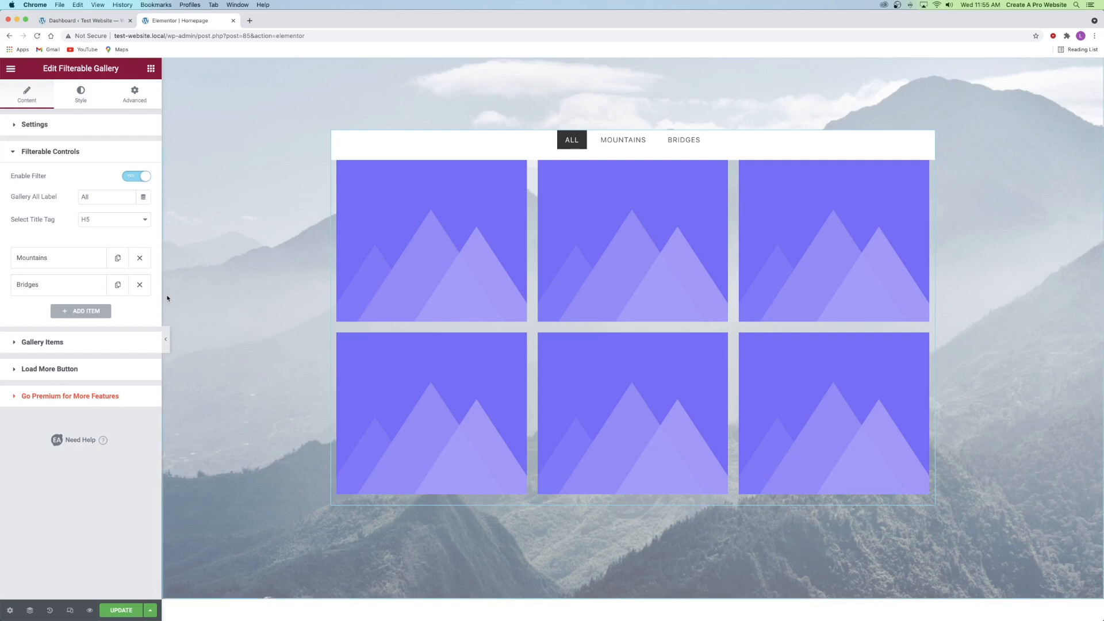
left_click(631, 144)
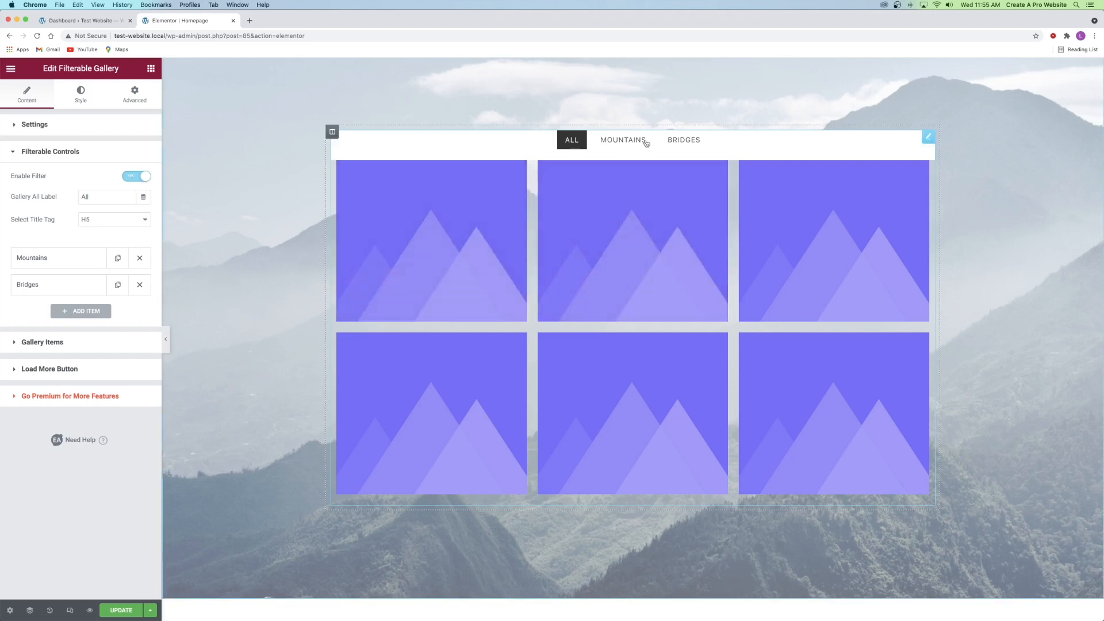
mouse_move(444, 170)
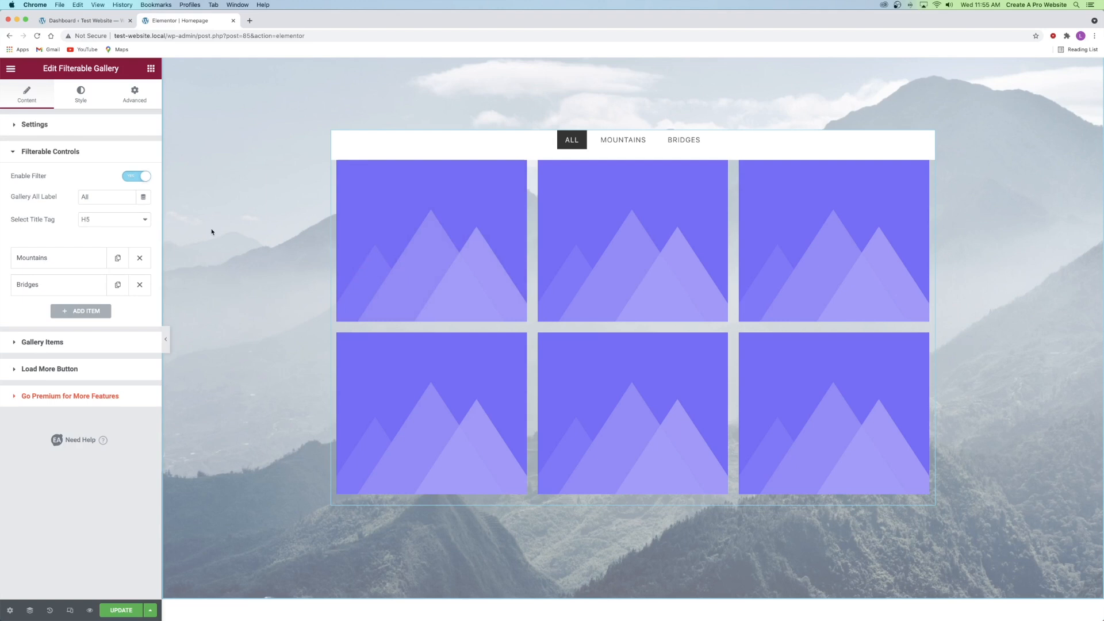
mouse_move(108, 173)
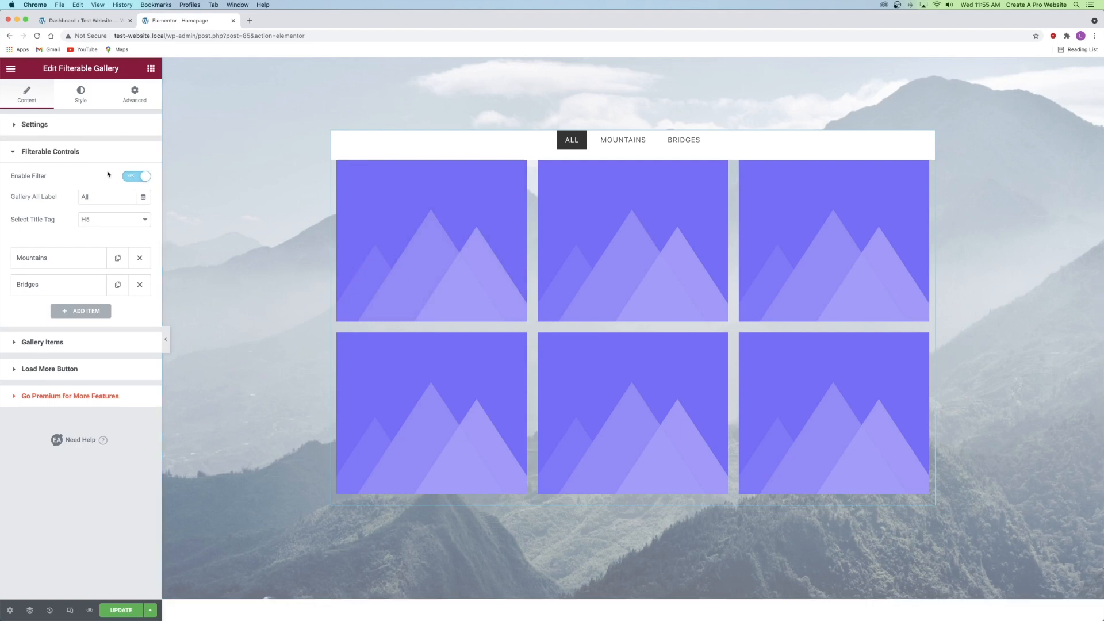
left_click(49, 151)
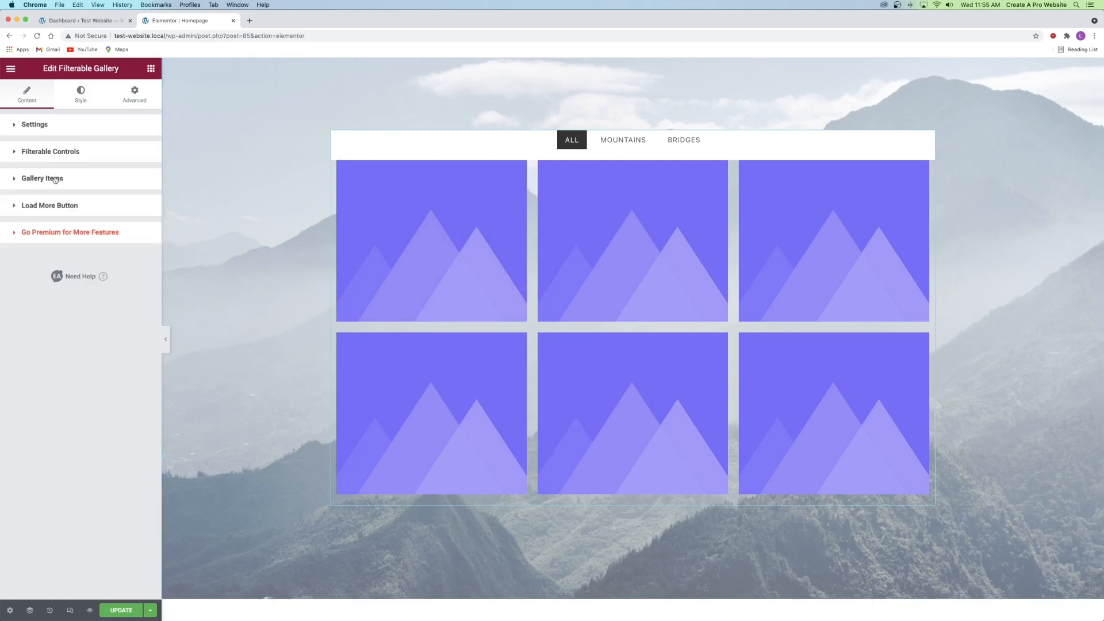
Step: Try duplicating, adding and deleting gallery items, leaving the six placeholder items
left_click(42, 178)
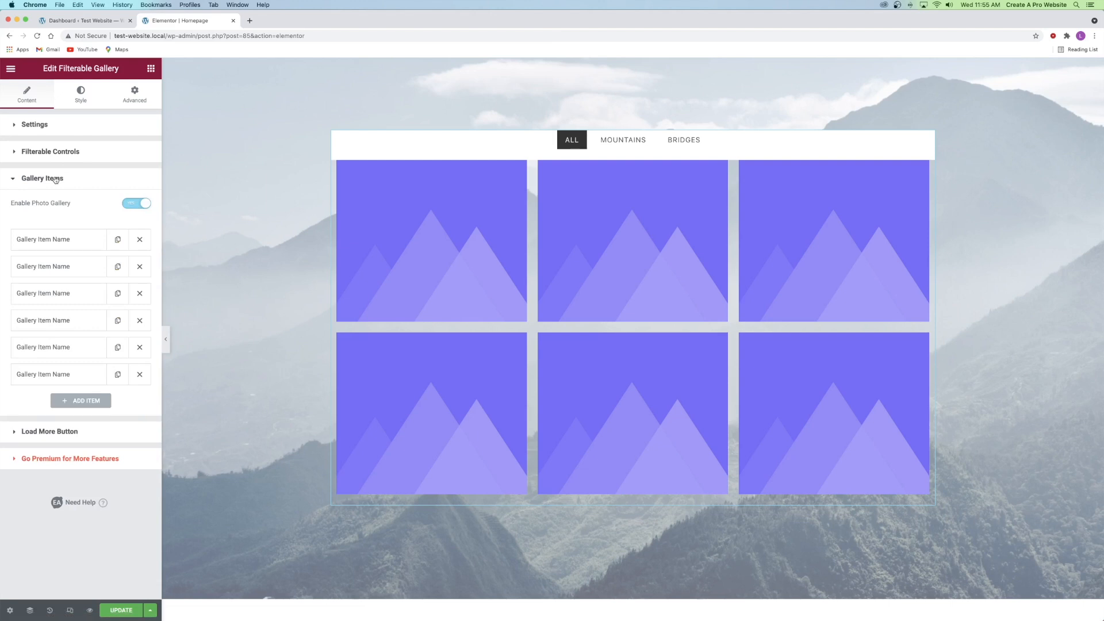
left_click(43, 239)
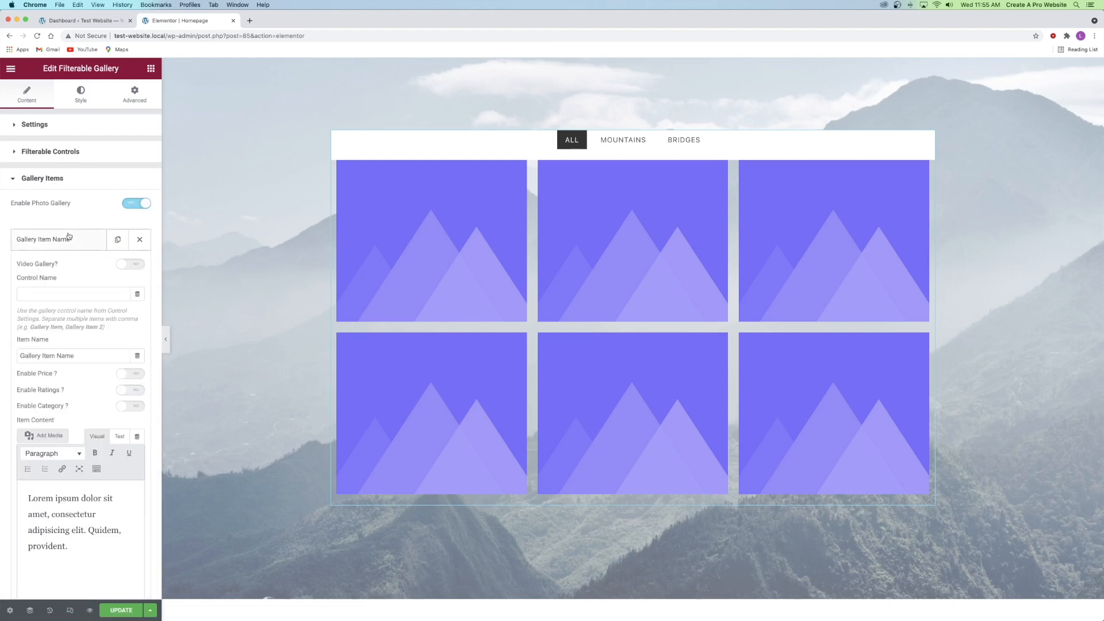
left_click(117, 239)
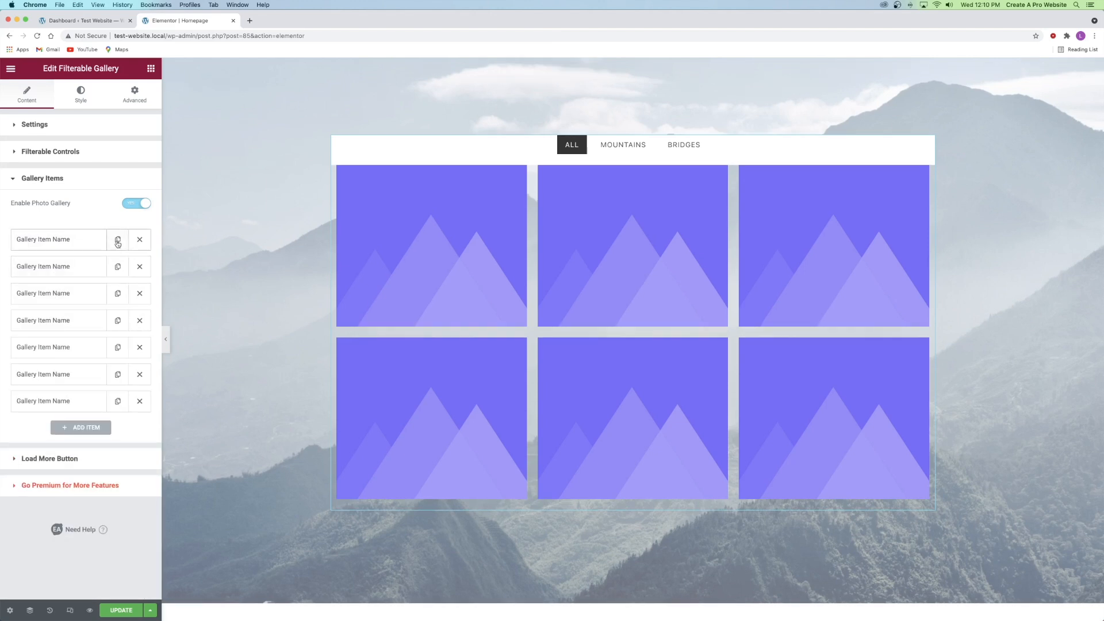
mouse_move(80, 405)
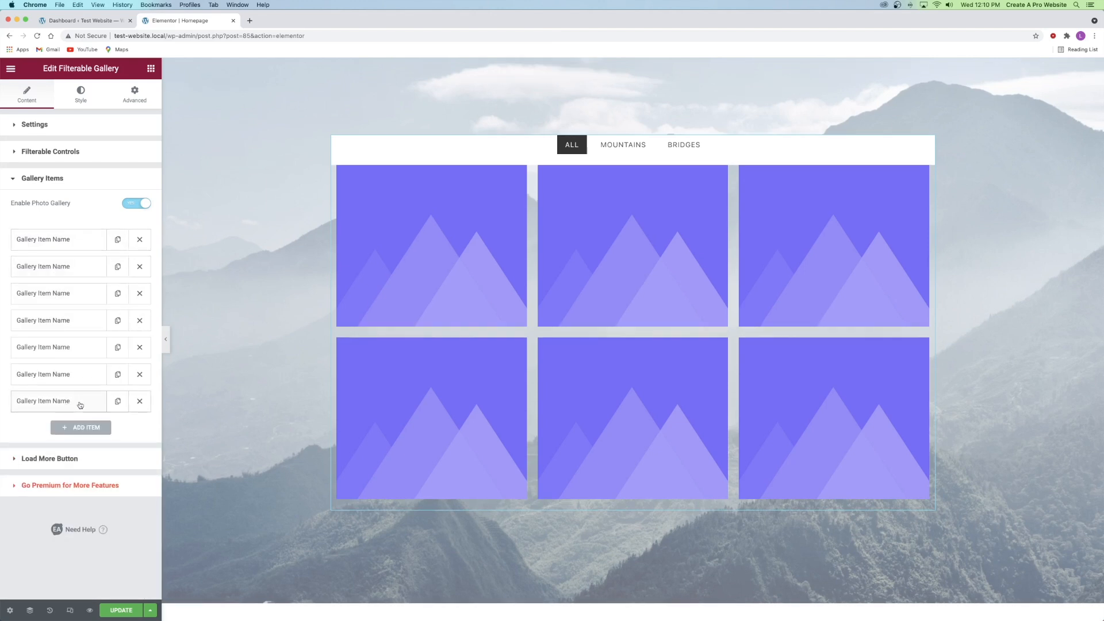
left_click(139, 400)
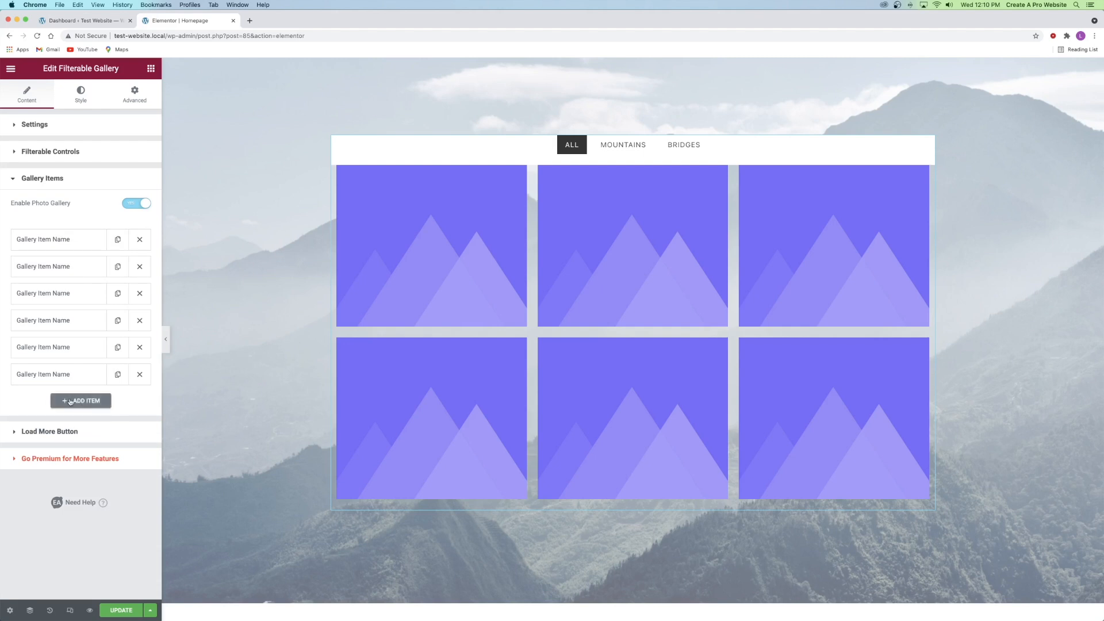
left_click(81, 400)
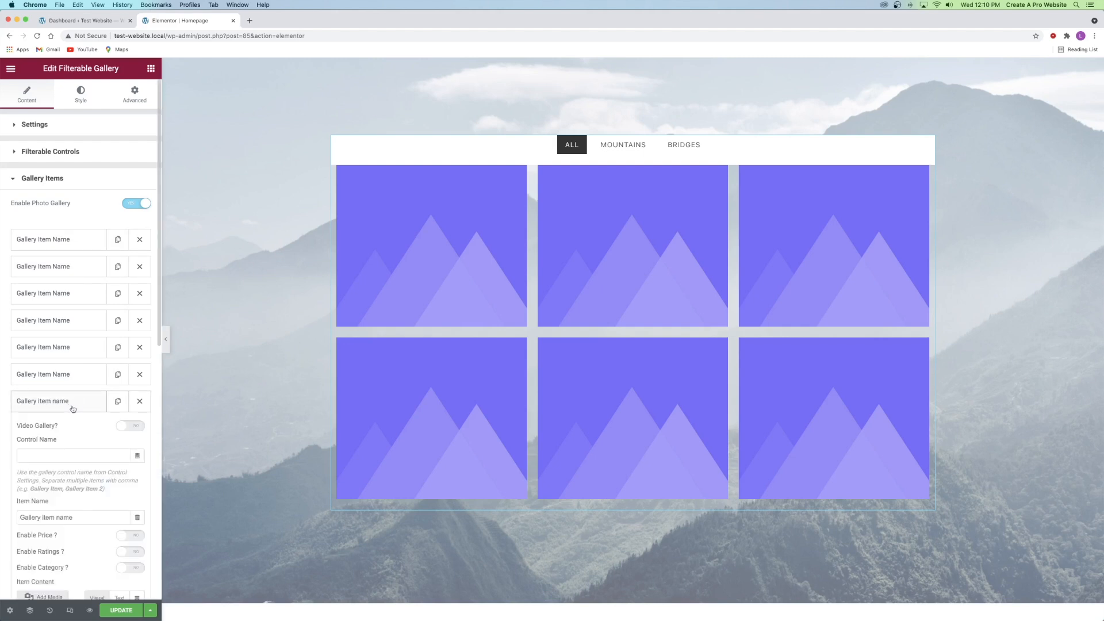
left_click(139, 401)
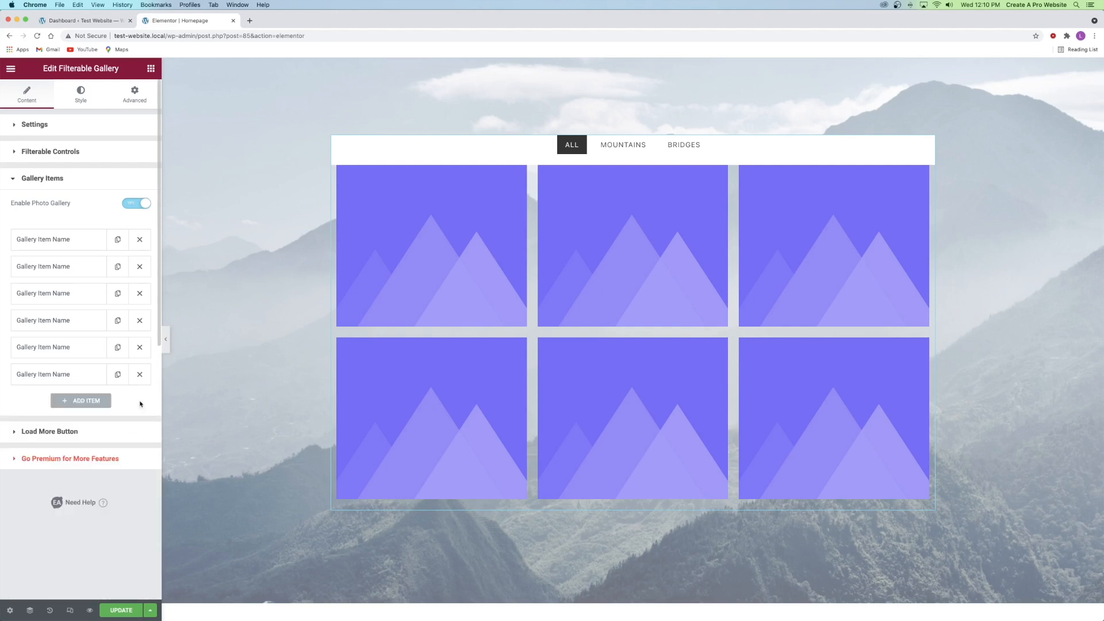
left_click(56, 239)
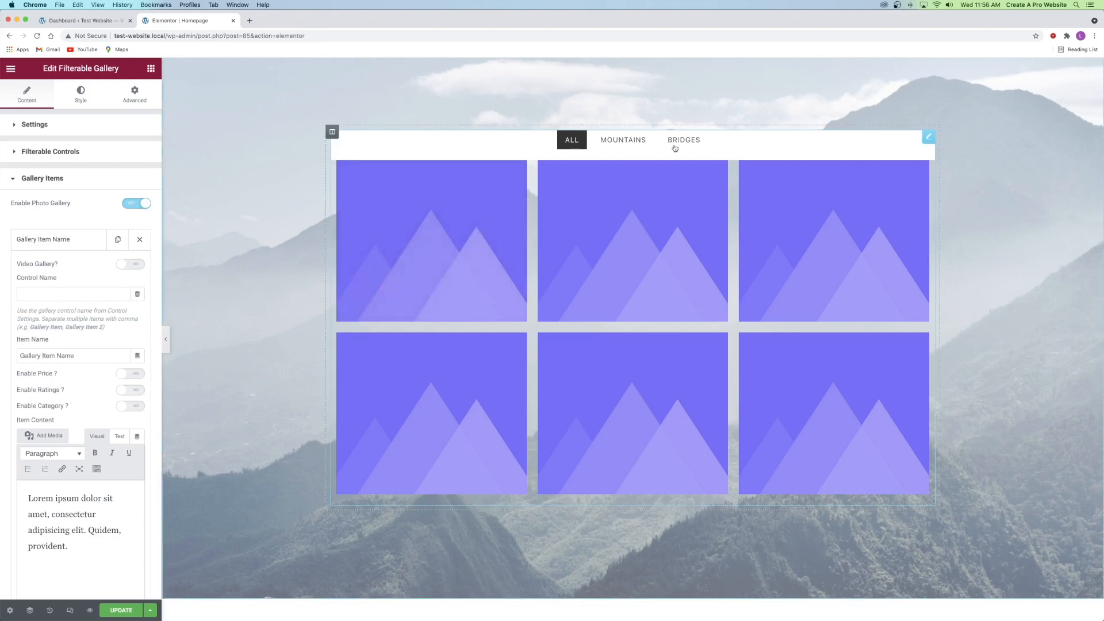
Step: Give the first item control name bridges, item name Bridge 1, and open its image picker
left_click(70, 293)
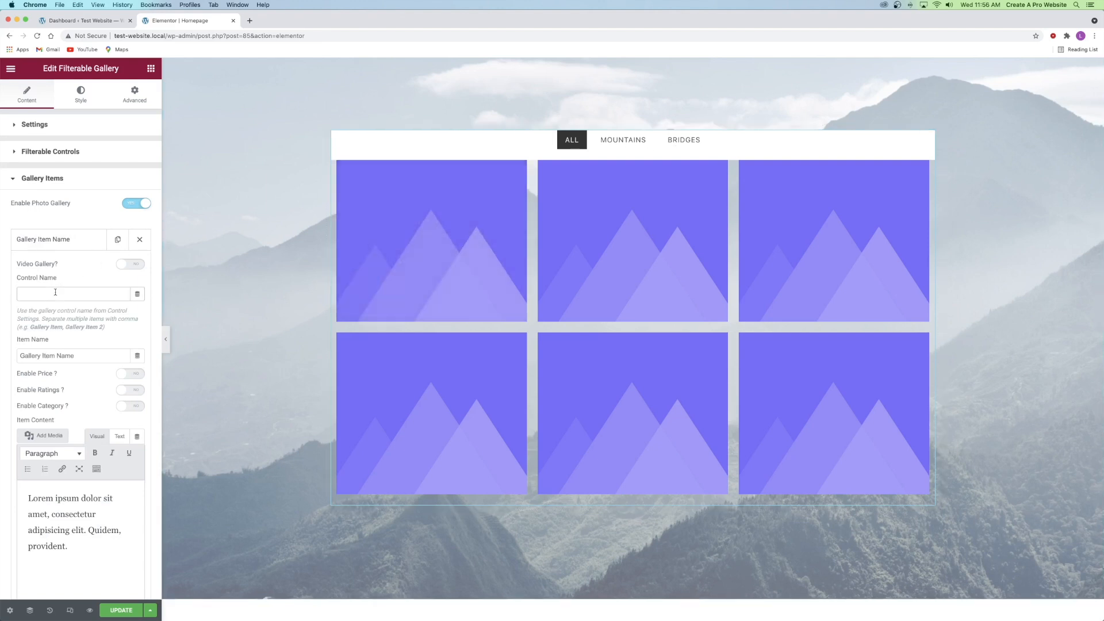
type("bridges")
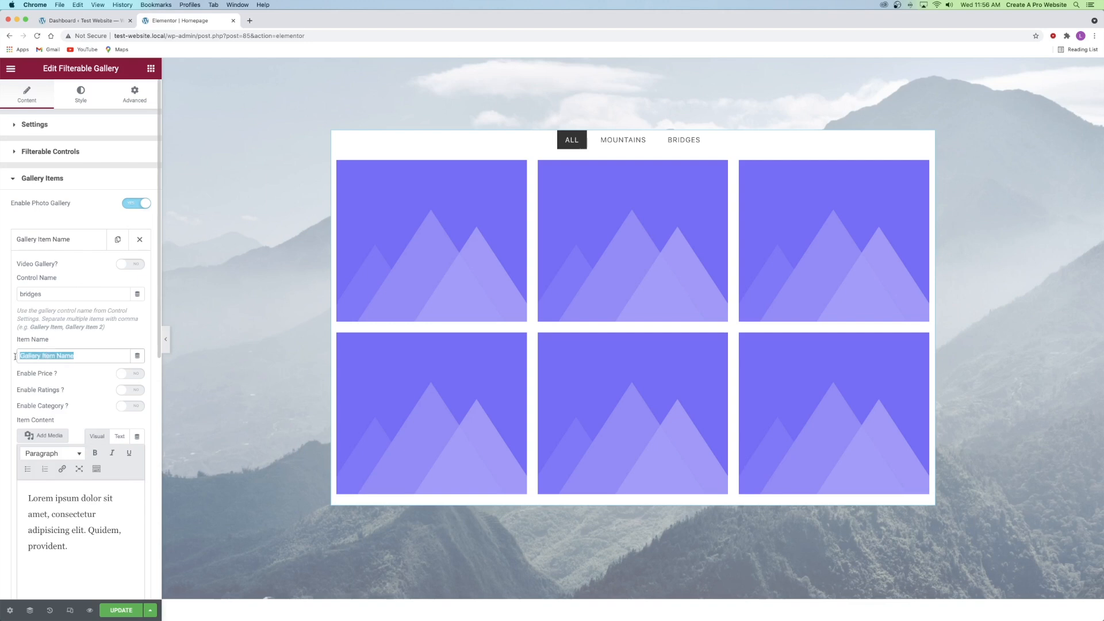
type("Bridge")
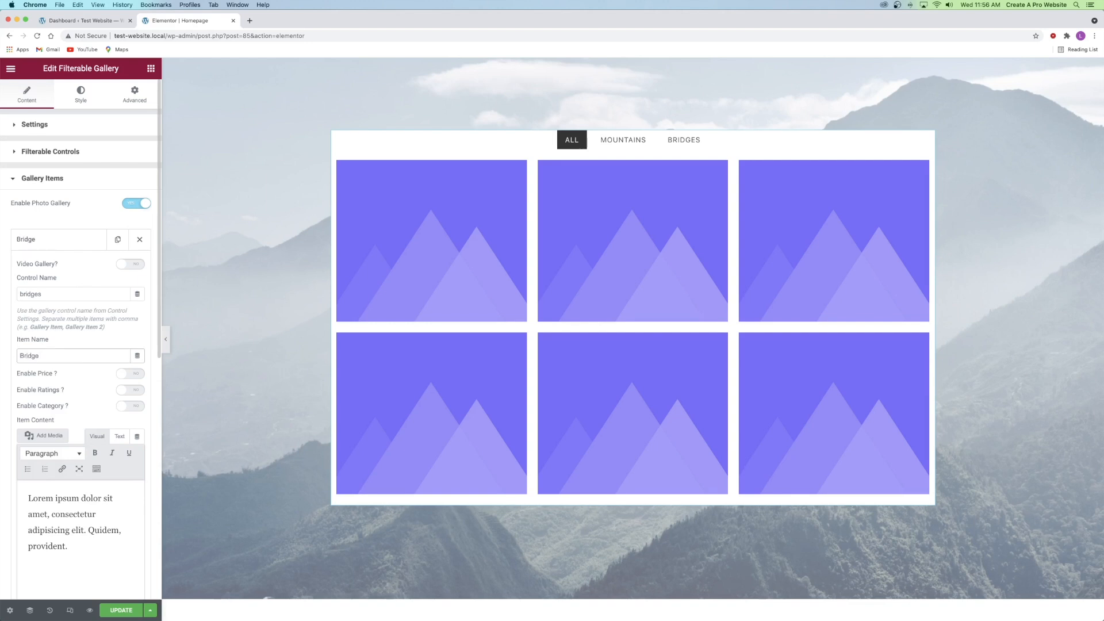
scroll("down", 3)
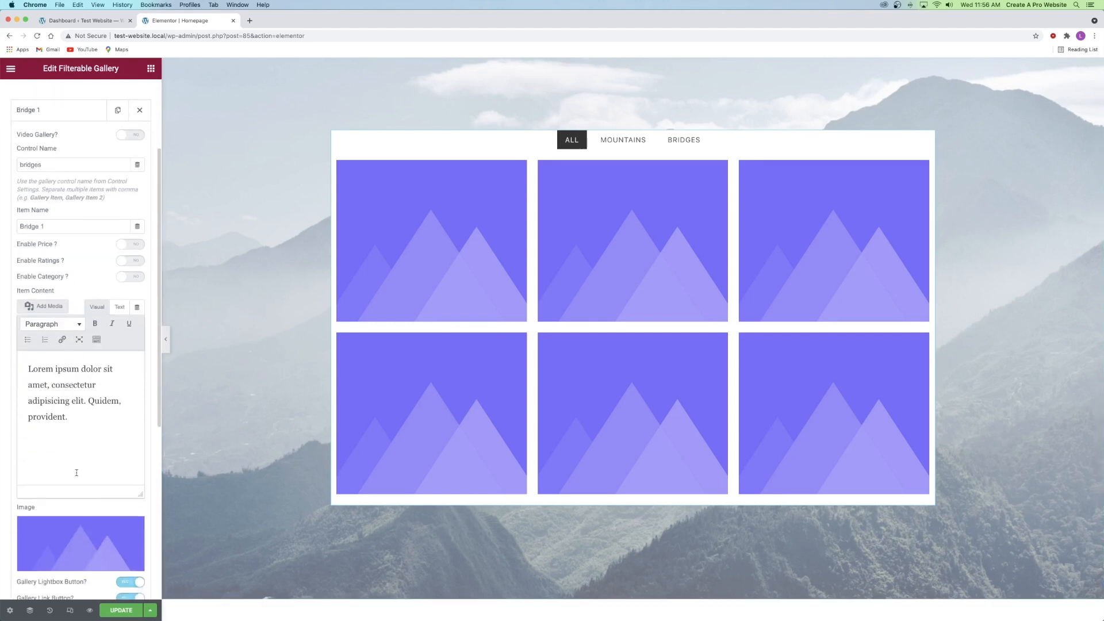
left_click(42, 305)
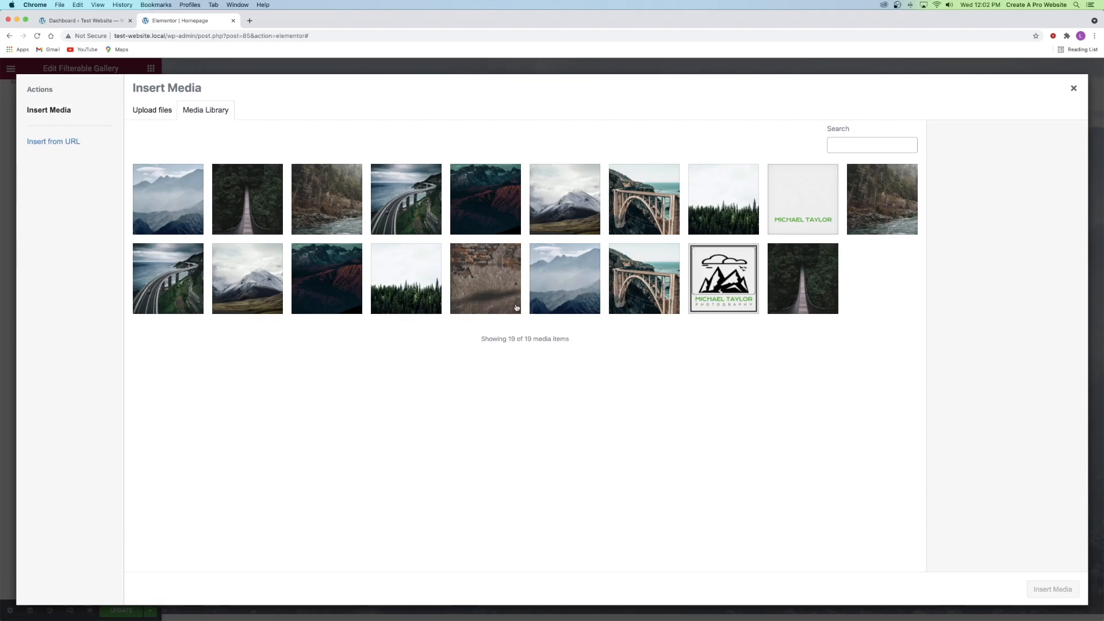
Step: Insert the arch bridge photo as the first tile and return to the gallery Settings section
left_click(1072, 89)
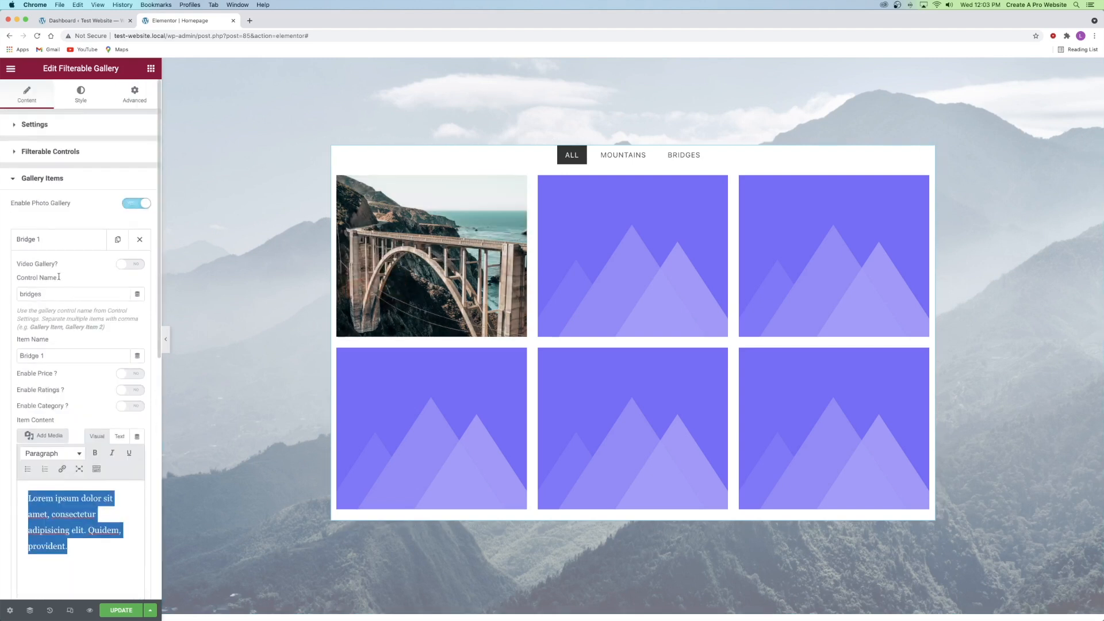
left_click(35, 124)
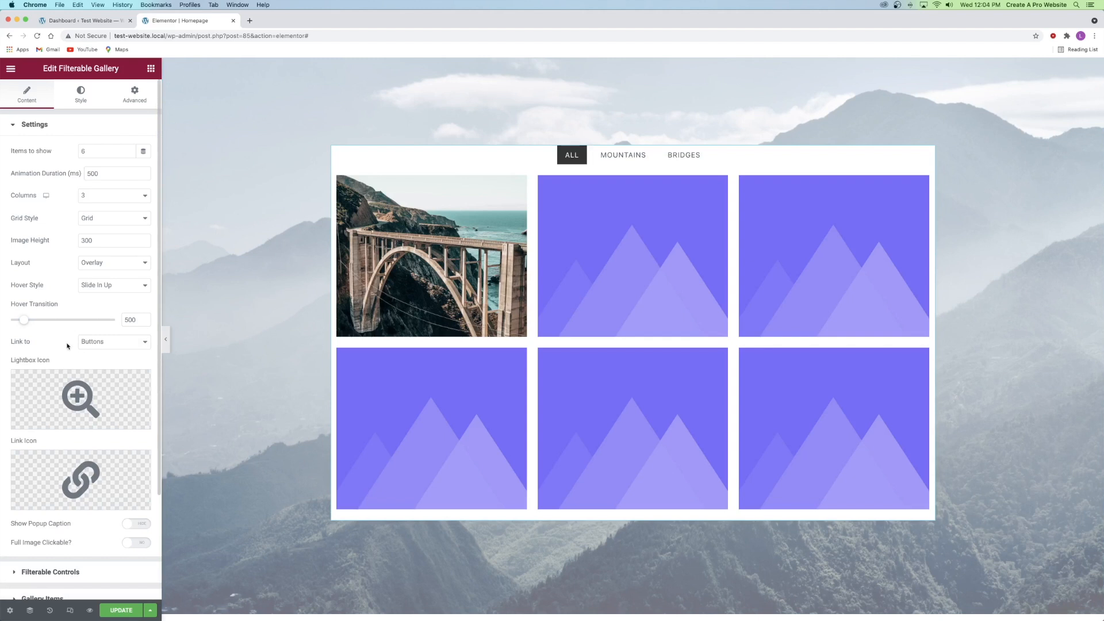
Step: Set the gallery's Link to option to None
left_click(112, 341)
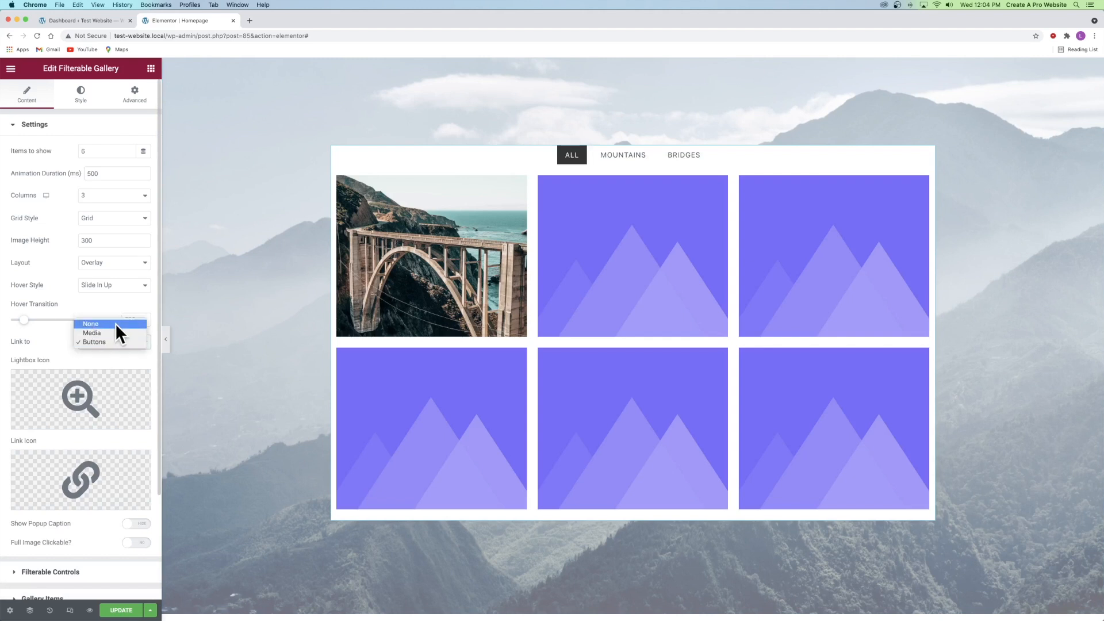
left_click(90, 324)
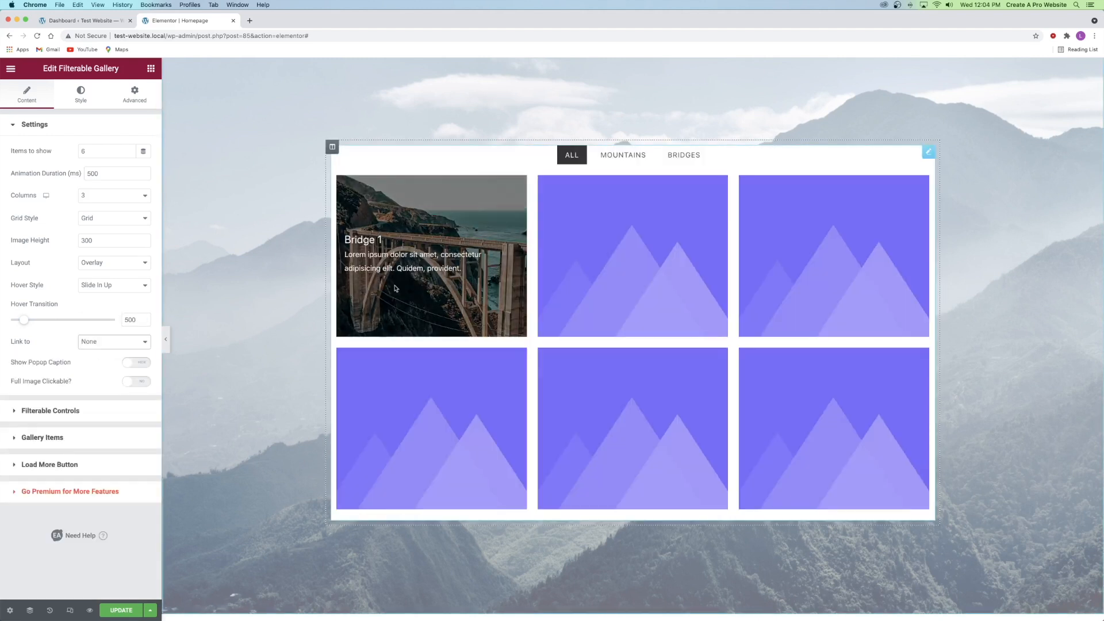
left_click(114, 342)
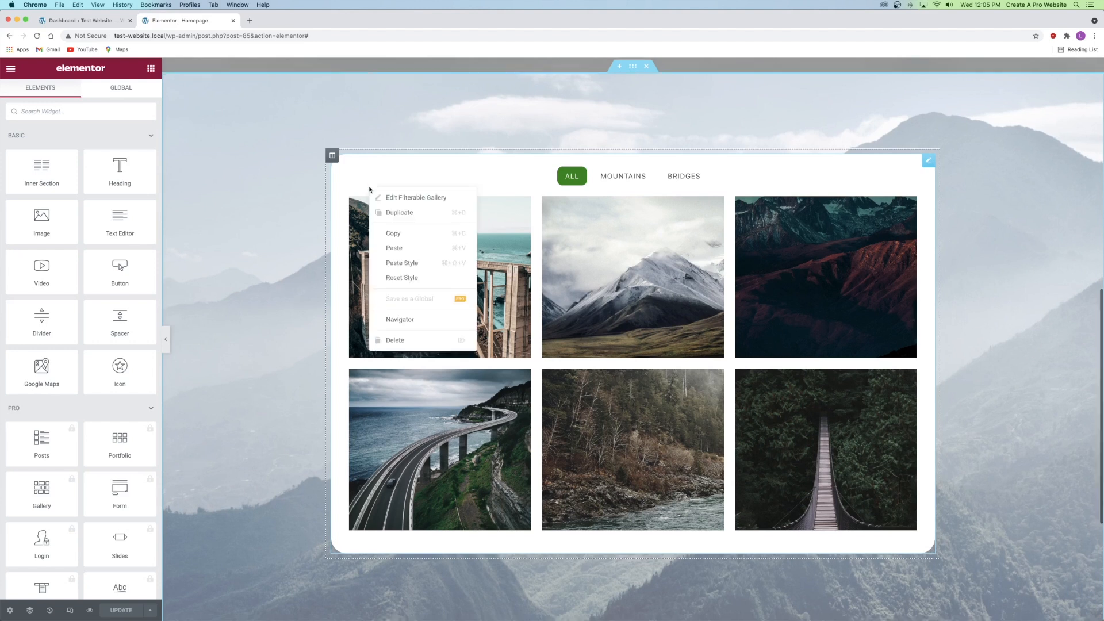
Step: Edit the Filterable Gallery and review Bridge 1 among the six named gallery items
left_click(415, 196)
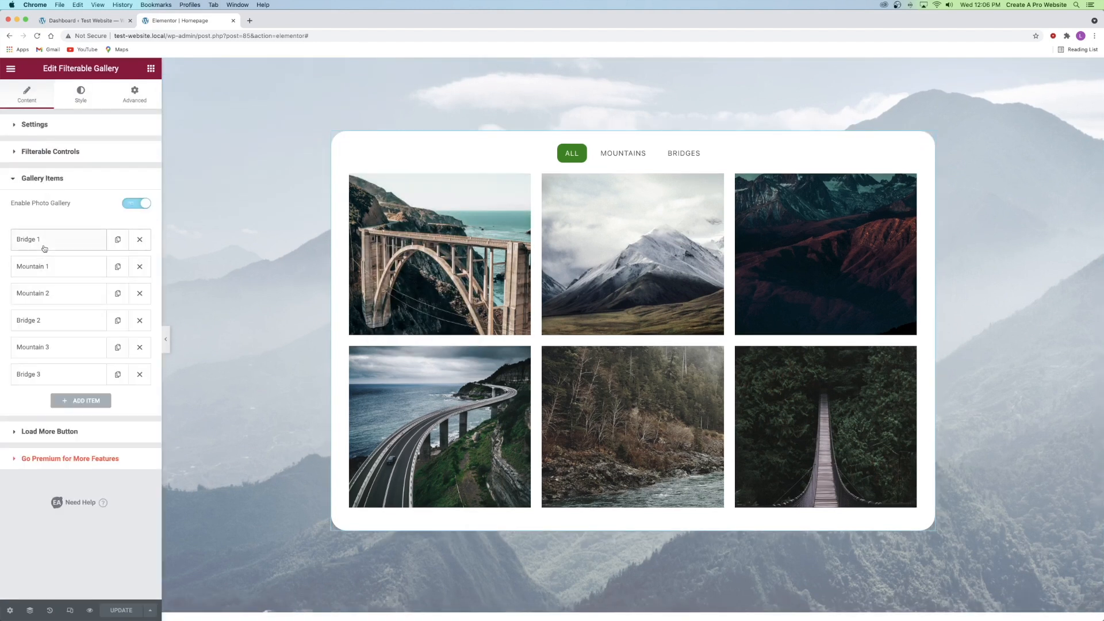
left_click(33, 239)
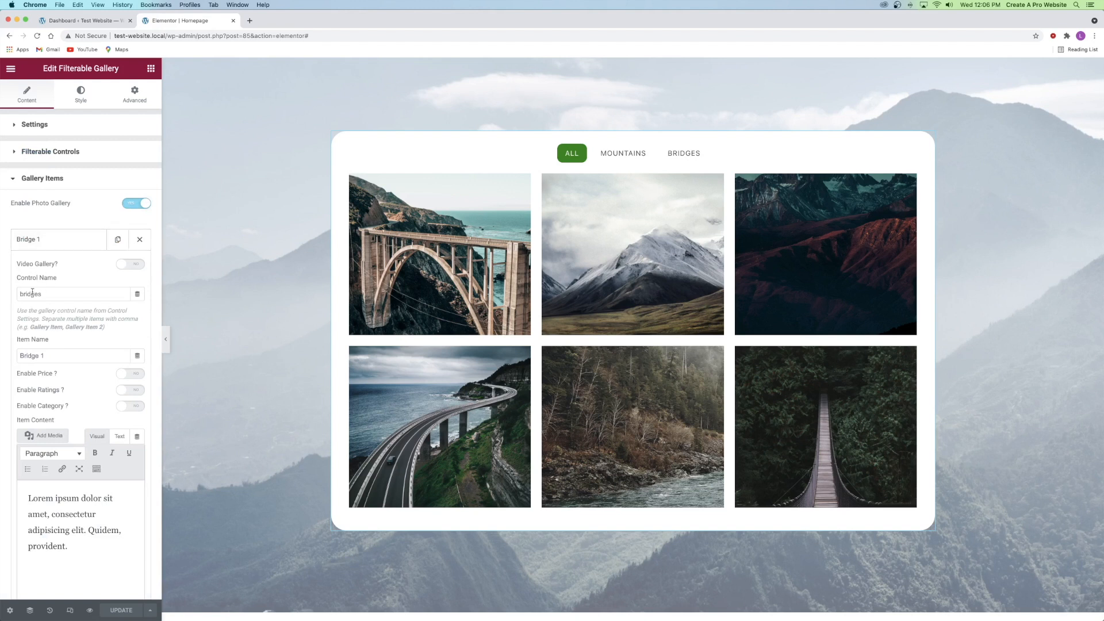
scroll("down", 3)
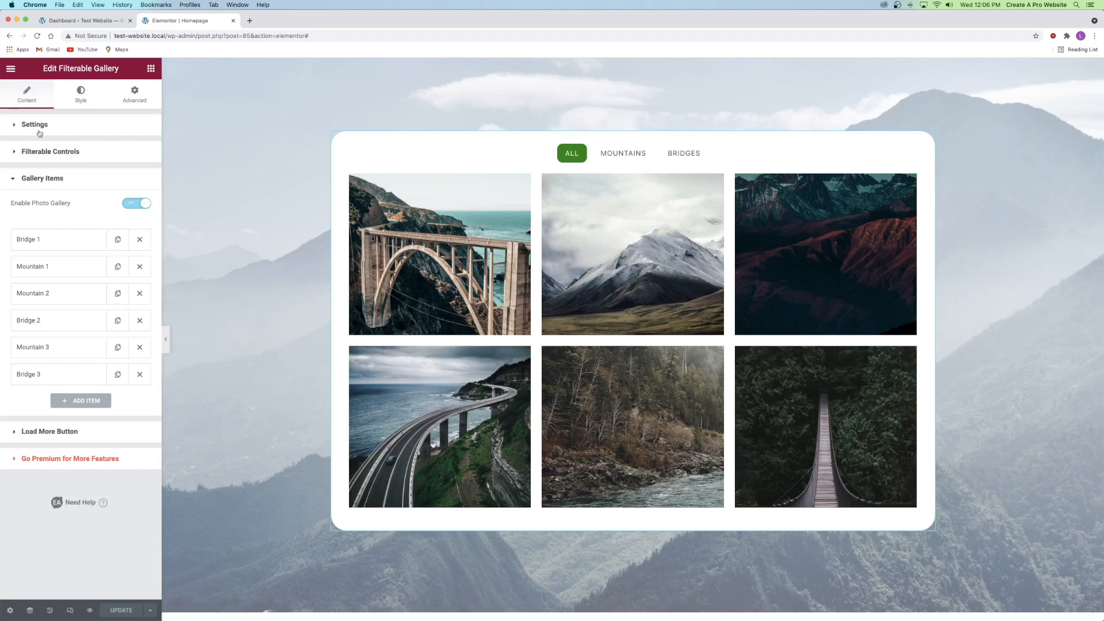
Step: Expand the gallery's Settings section showing items, columns and layout options
left_click(33, 124)
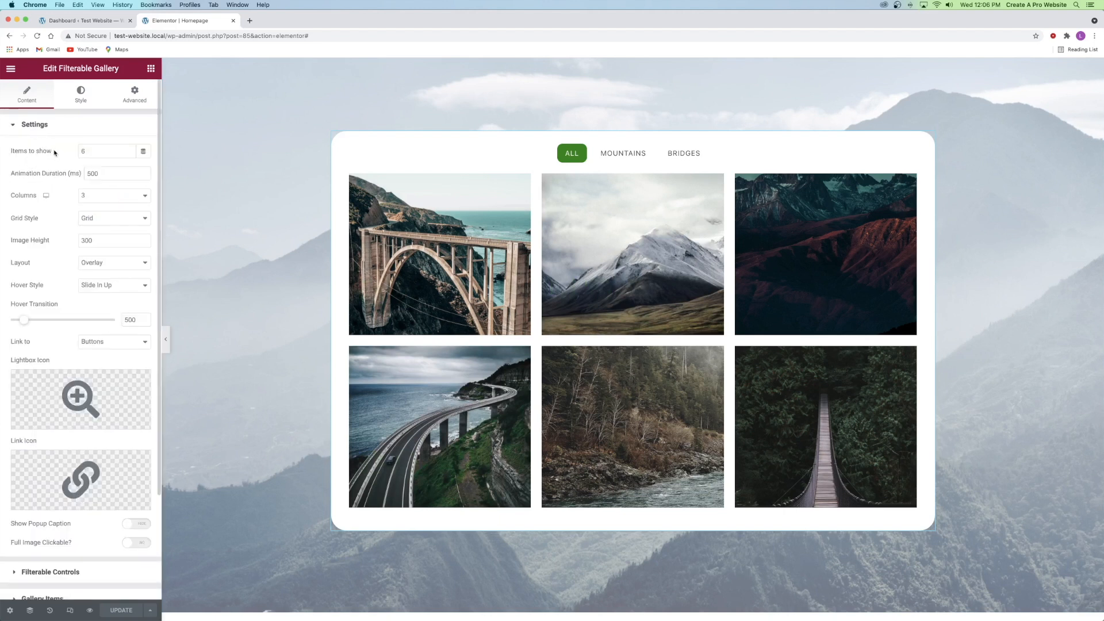
mouse_move(64, 207)
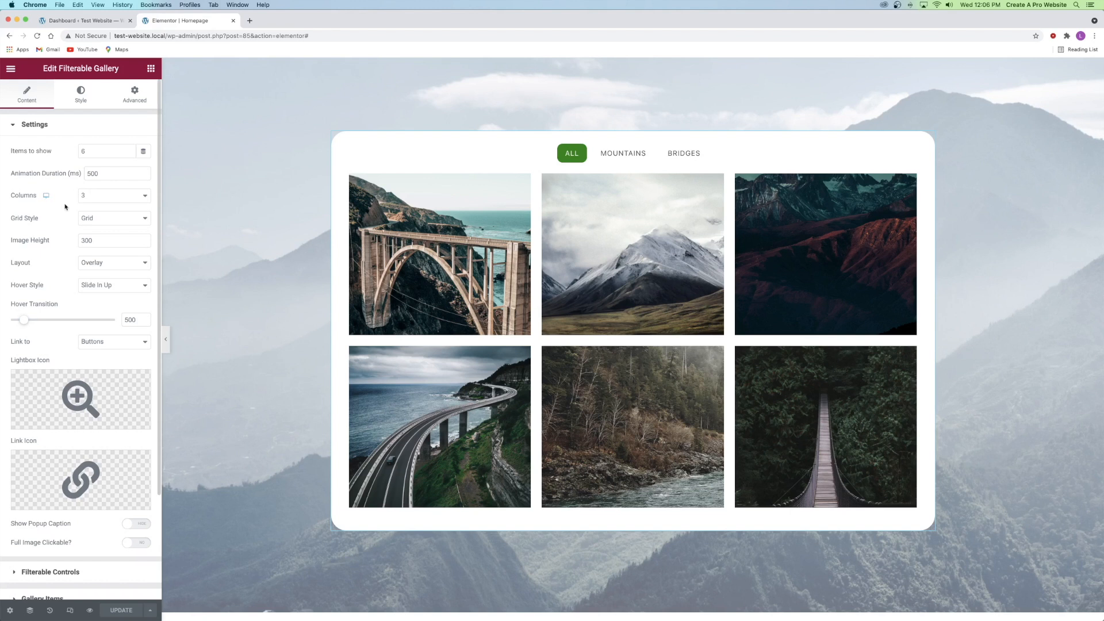
left_click(114, 240)
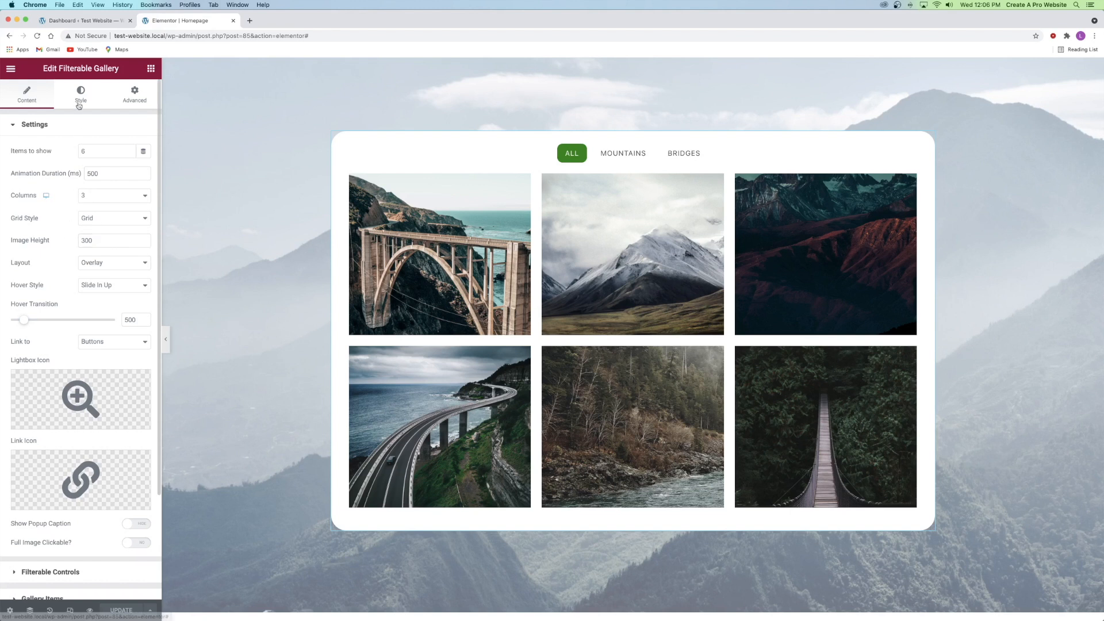
Step: In Control Style, give the Active filter button a green #148300 background
left_click(80, 94)
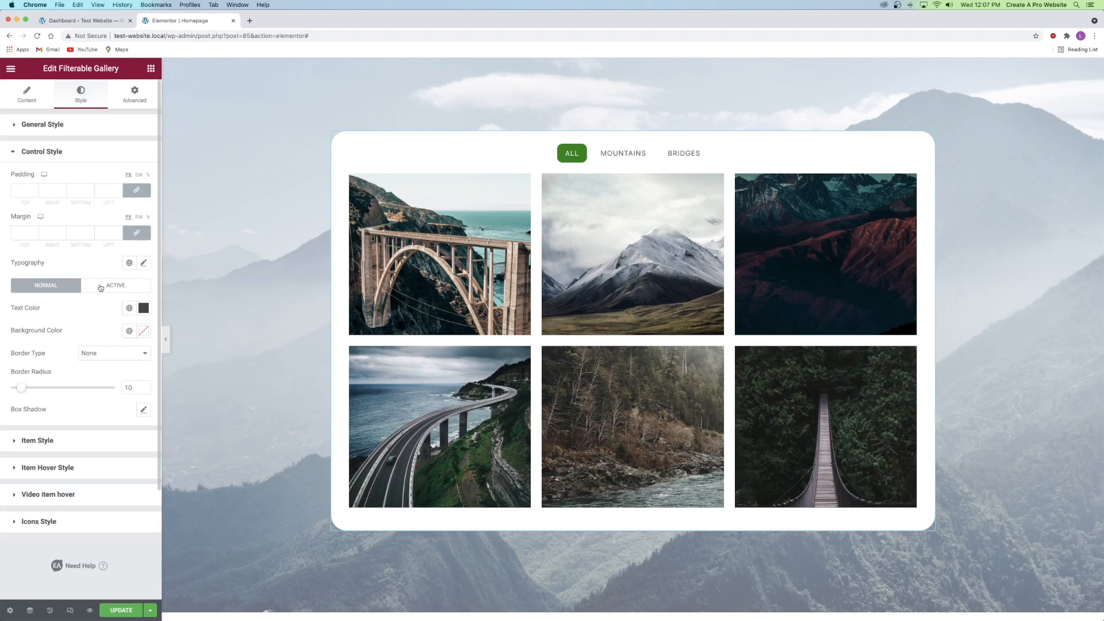
left_click(142, 331)
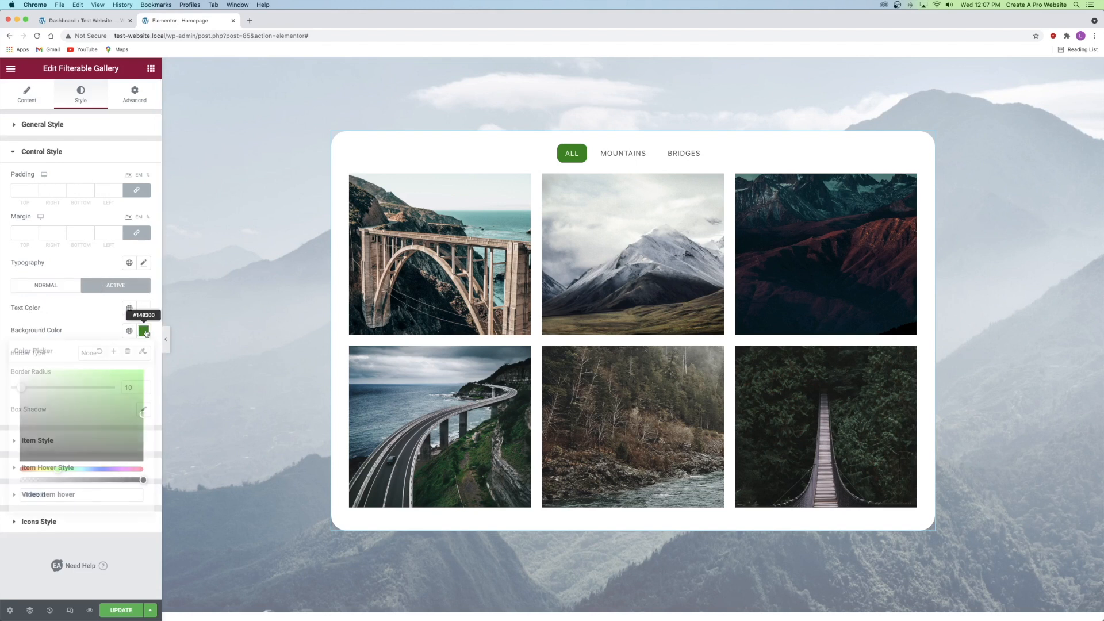